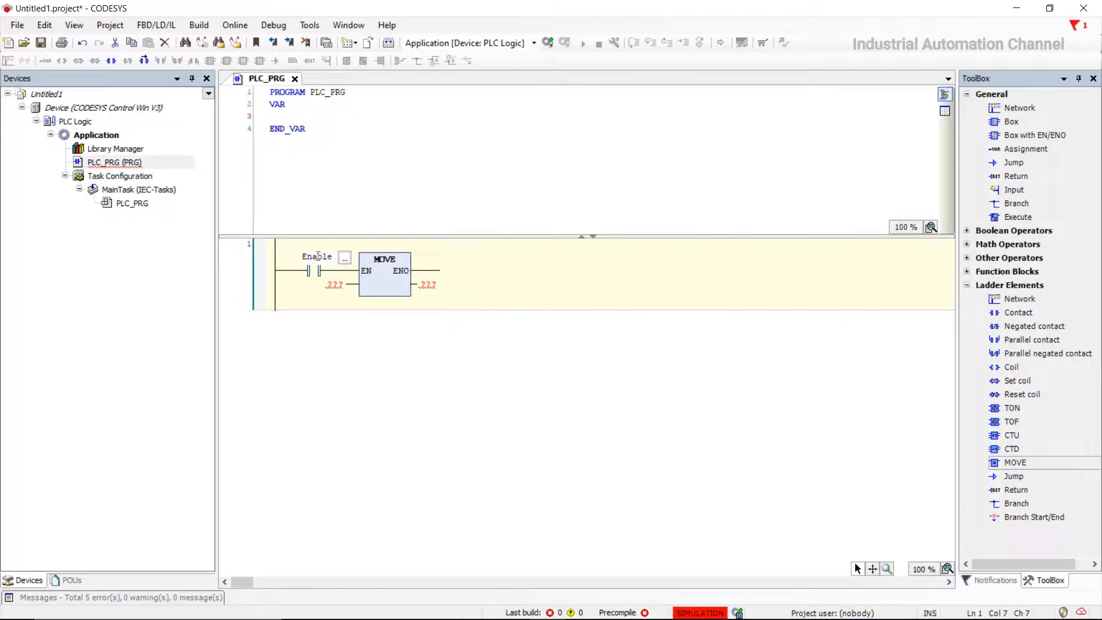
Declare contact Enable as BOOL and the MOVE block's Var1 and Var2 as INT
click(316, 256)
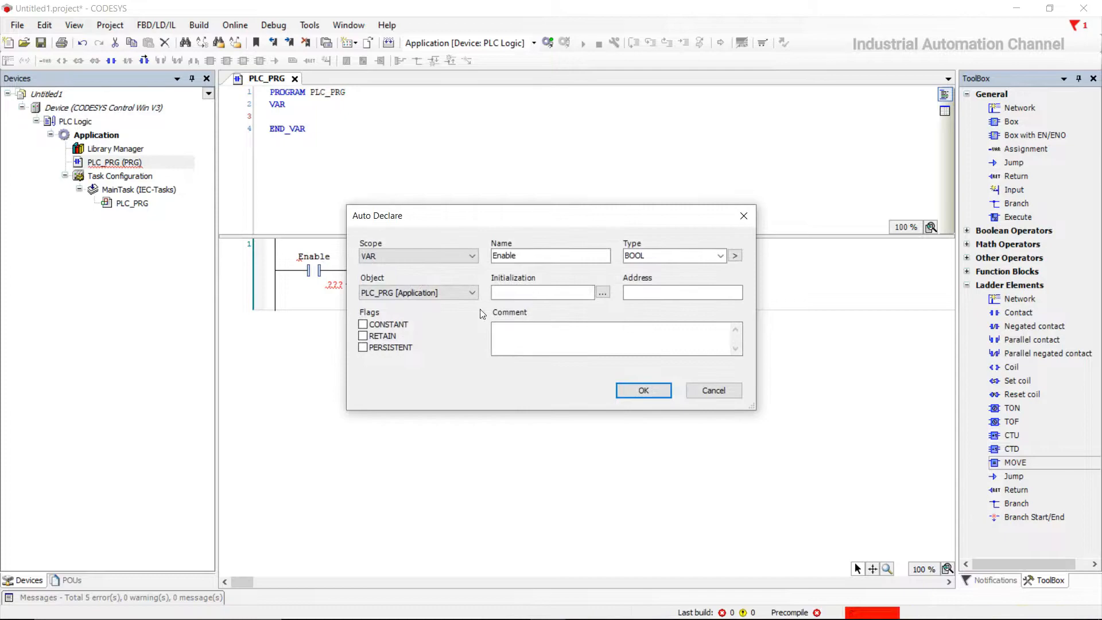
click(643, 390)
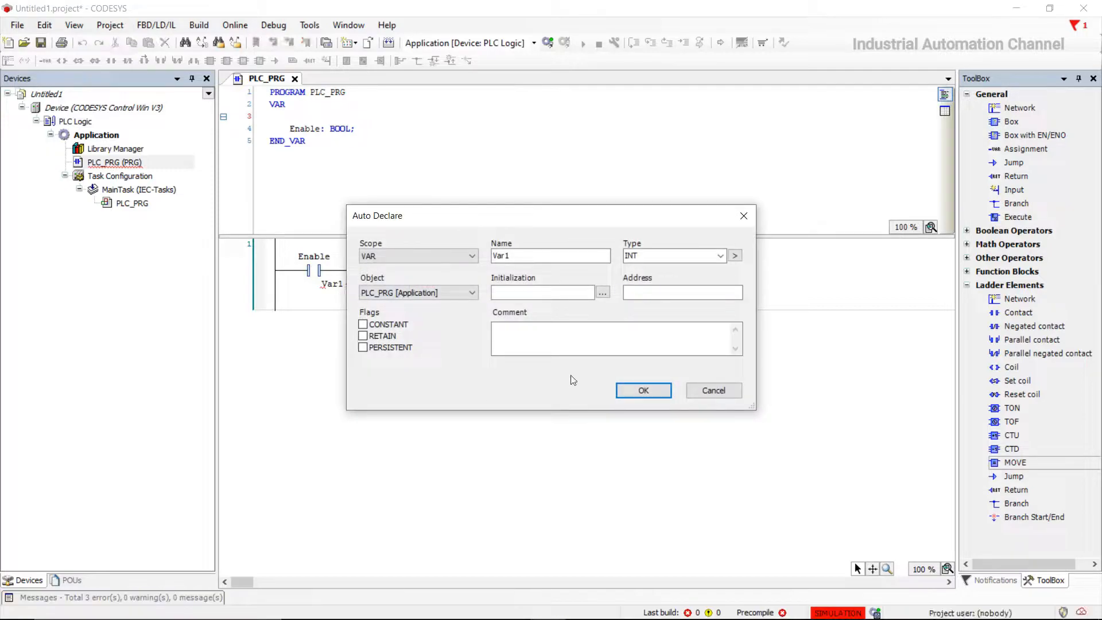
click(642, 391)
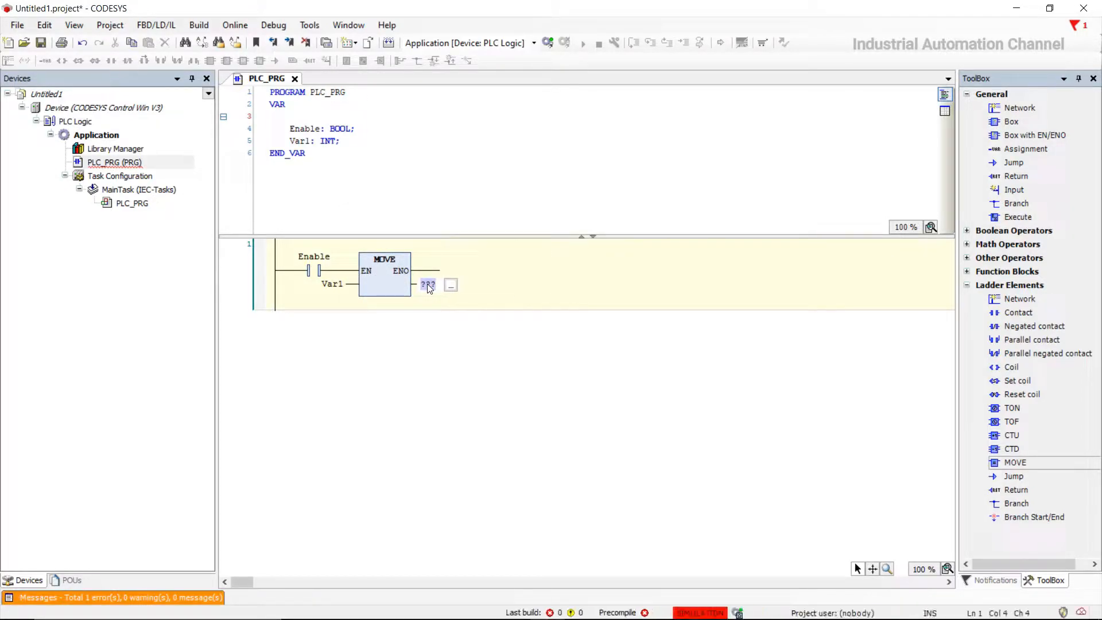
click(450, 284)
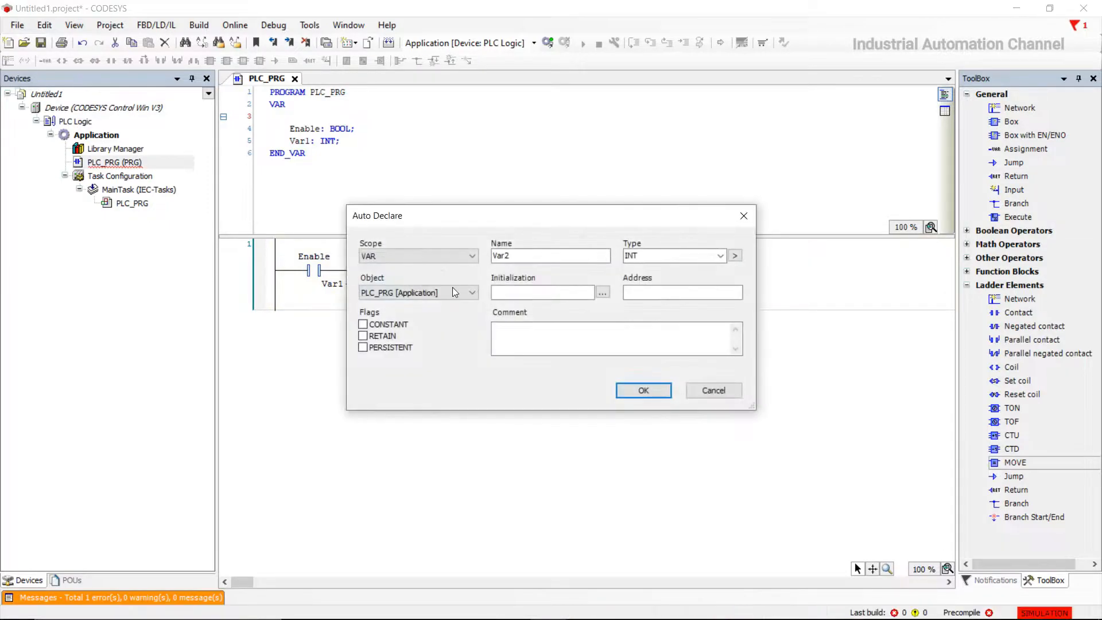
click(643, 390)
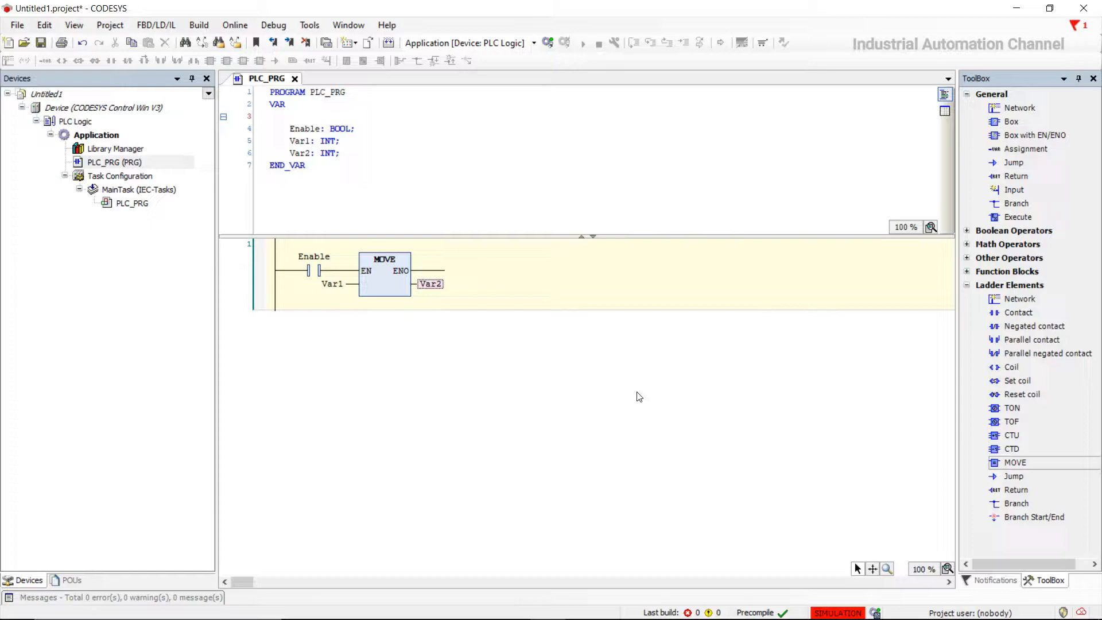
mouse_move(337, 294)
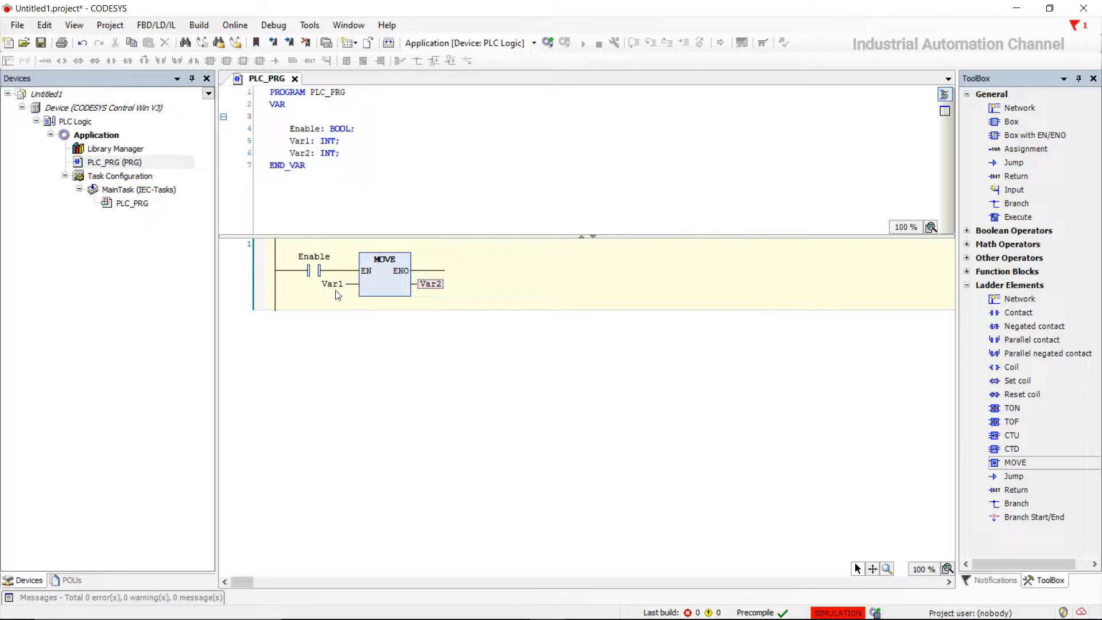
mouse_move(430, 285)
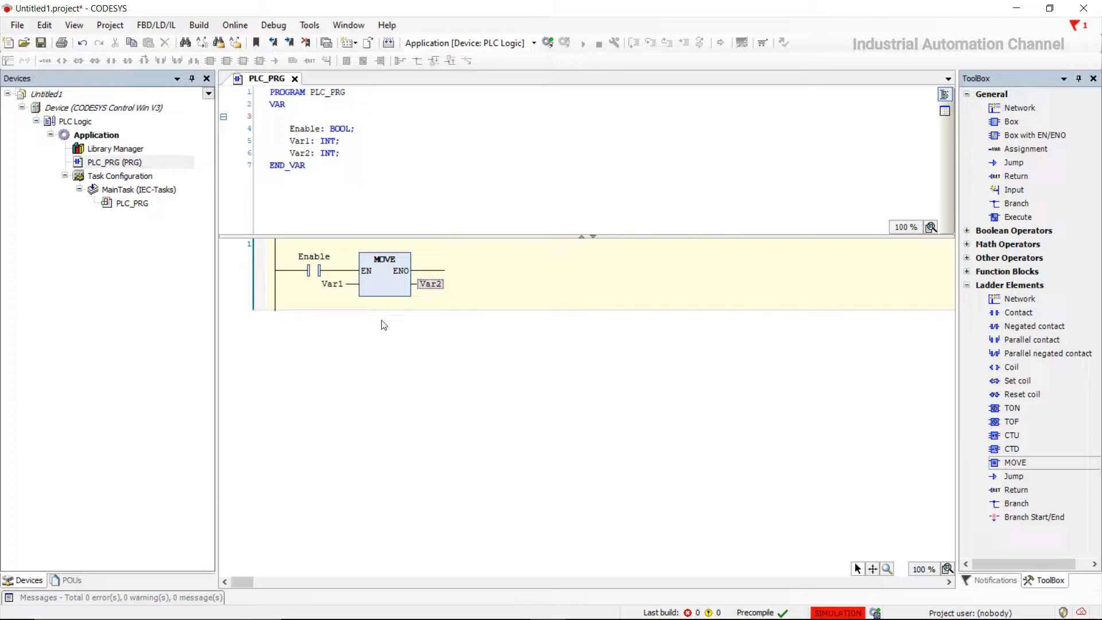
mouse_move(316, 272)
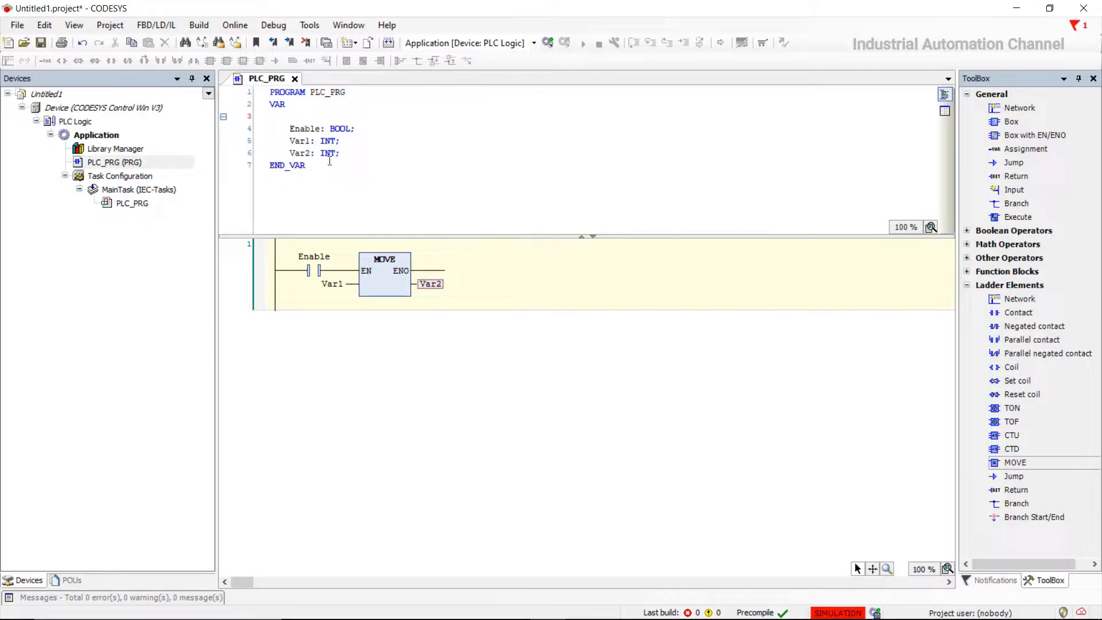
mouse_move(334, 331)
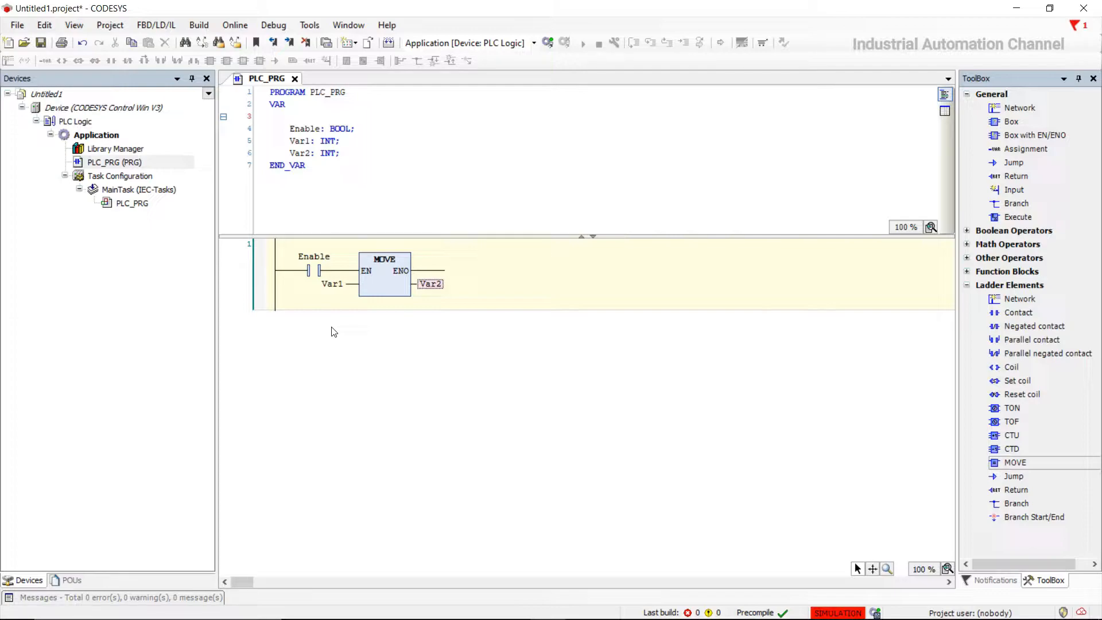
mouse_move(40, 43)
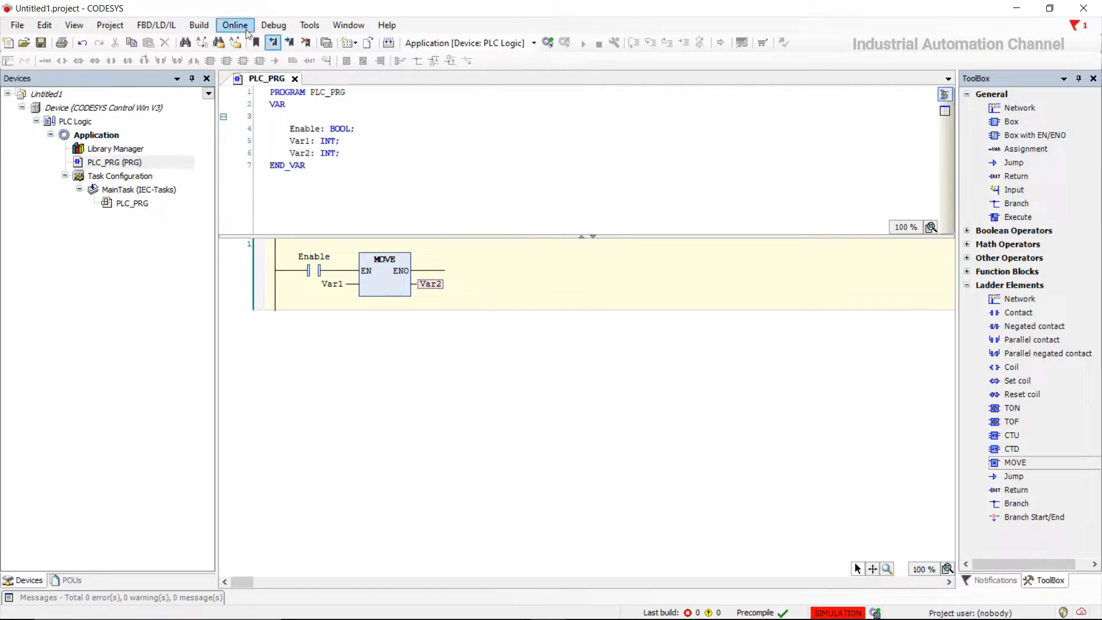
Log in to the simulated controller with a download and start the application
click(235, 25)
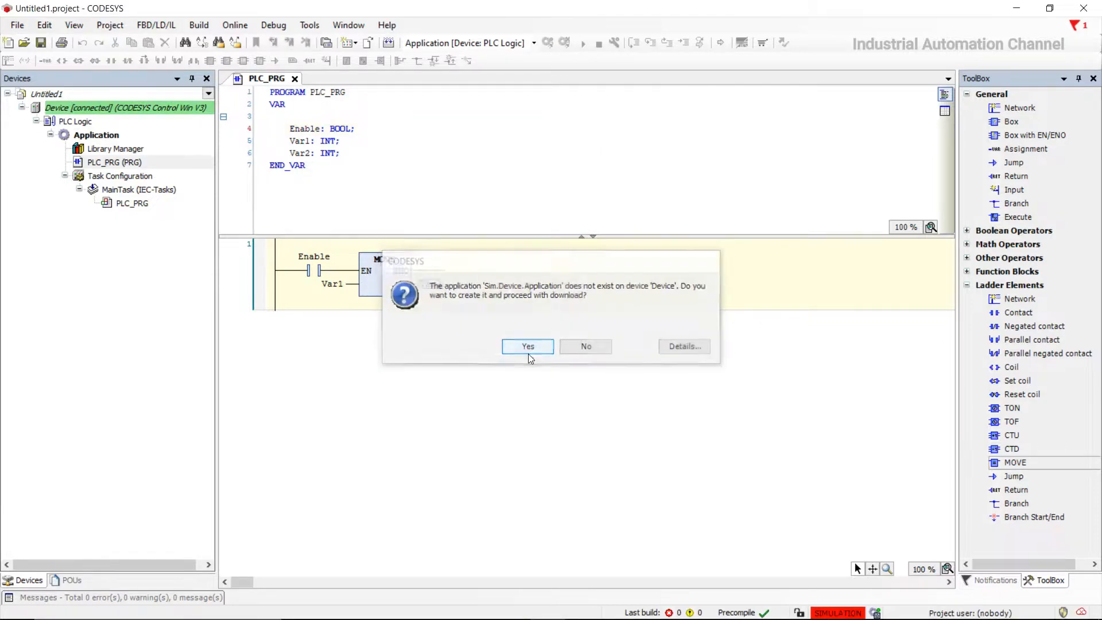
click(527, 345)
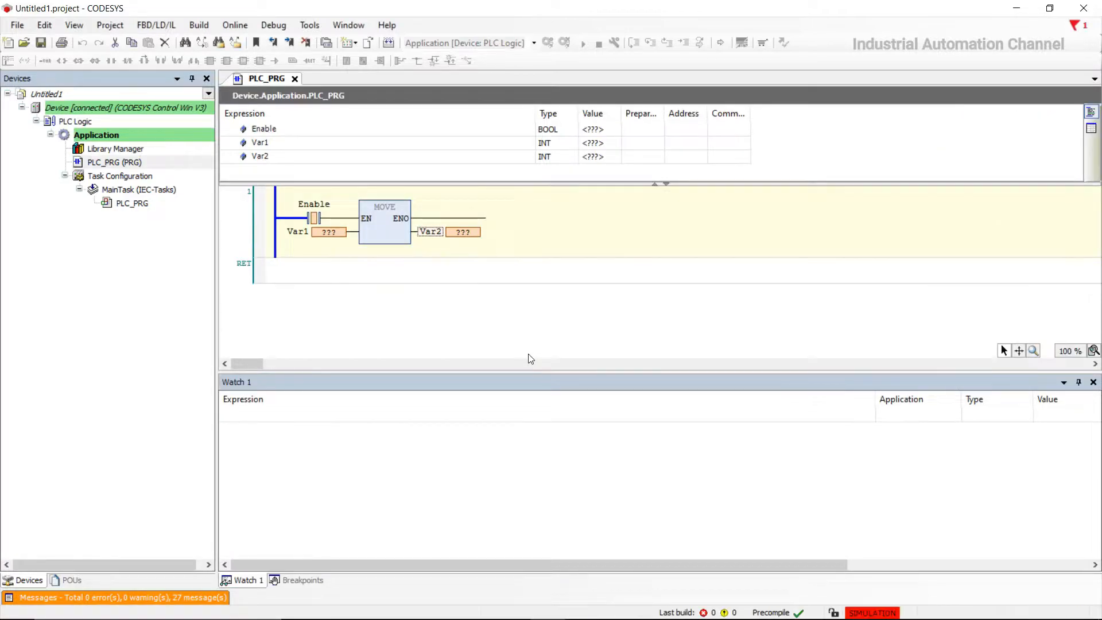
click(599, 43)
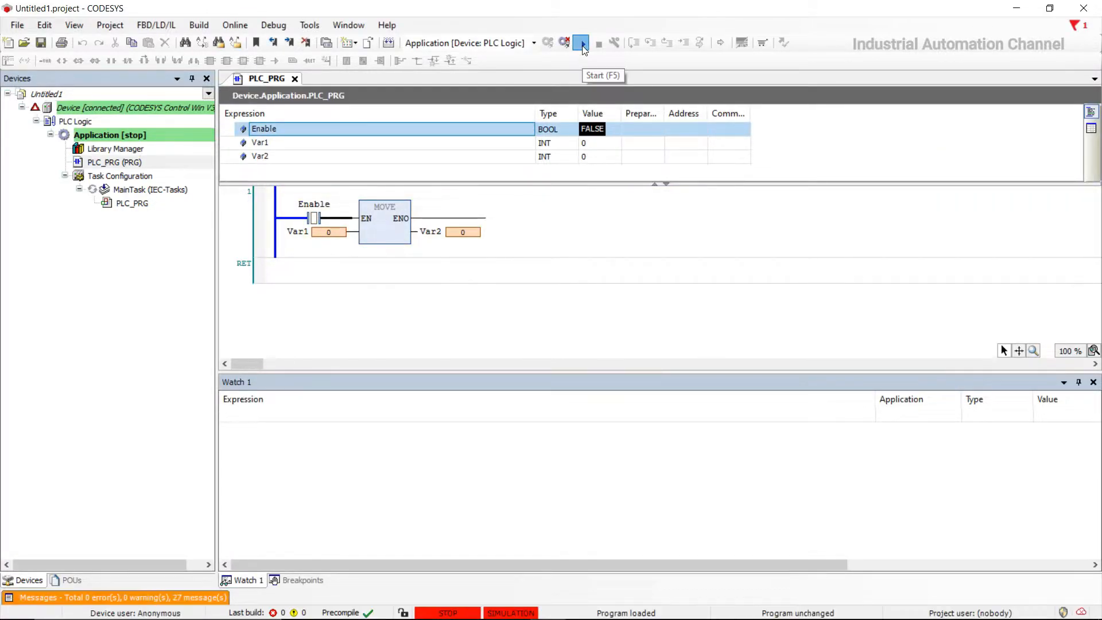
click(582, 43)
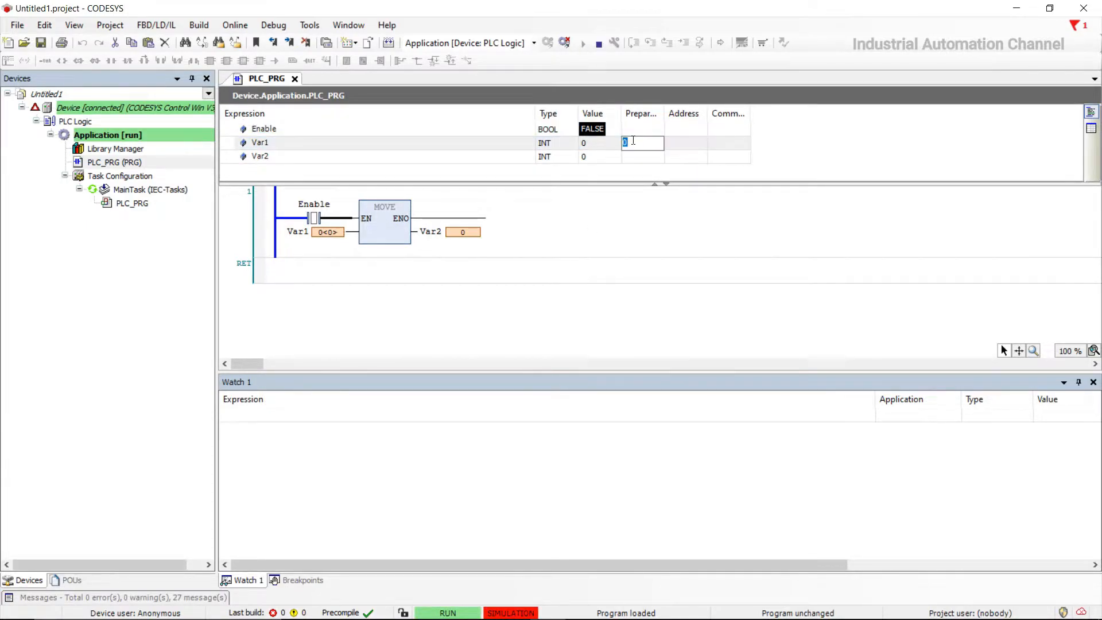
Write 20 into Var1 through Debug > Write Values, then prepare TRUE for Enable
text(20)
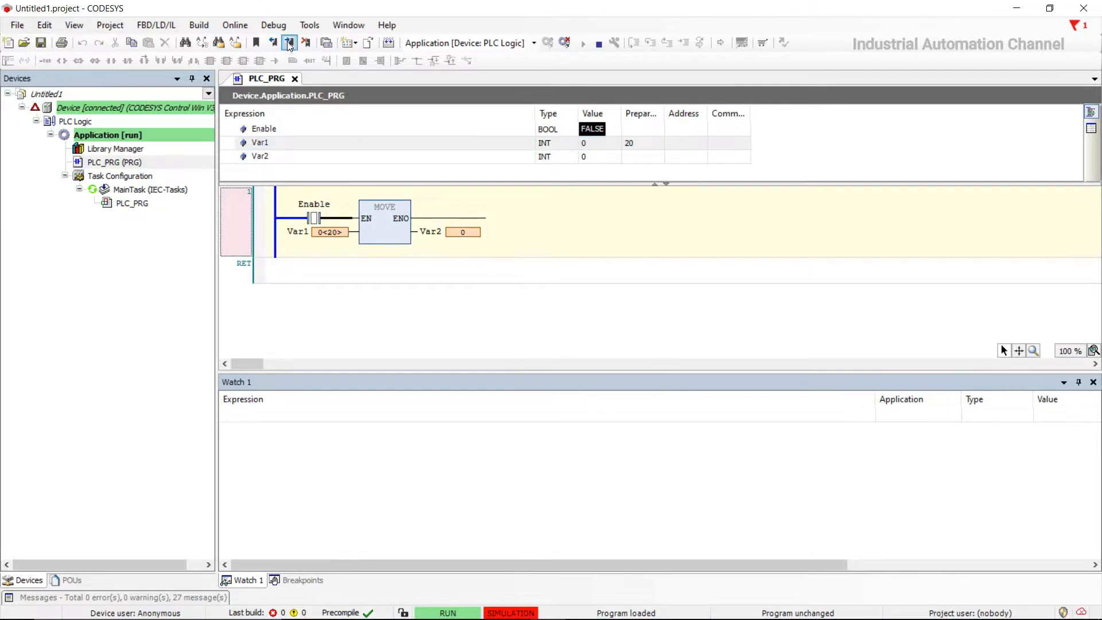
click(273, 24)
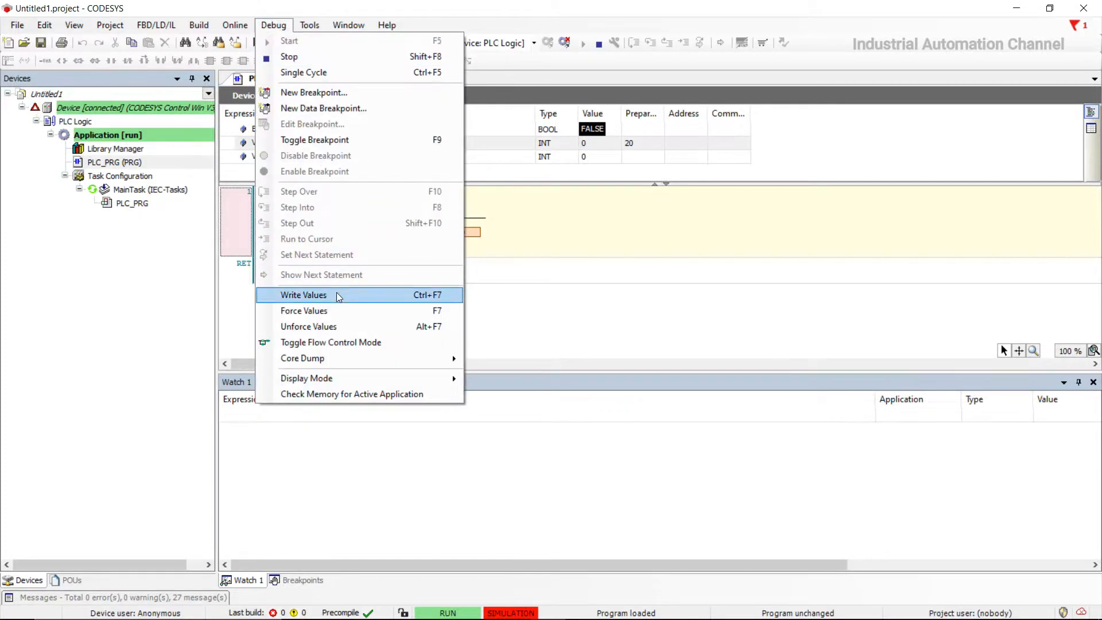
click(303, 294)
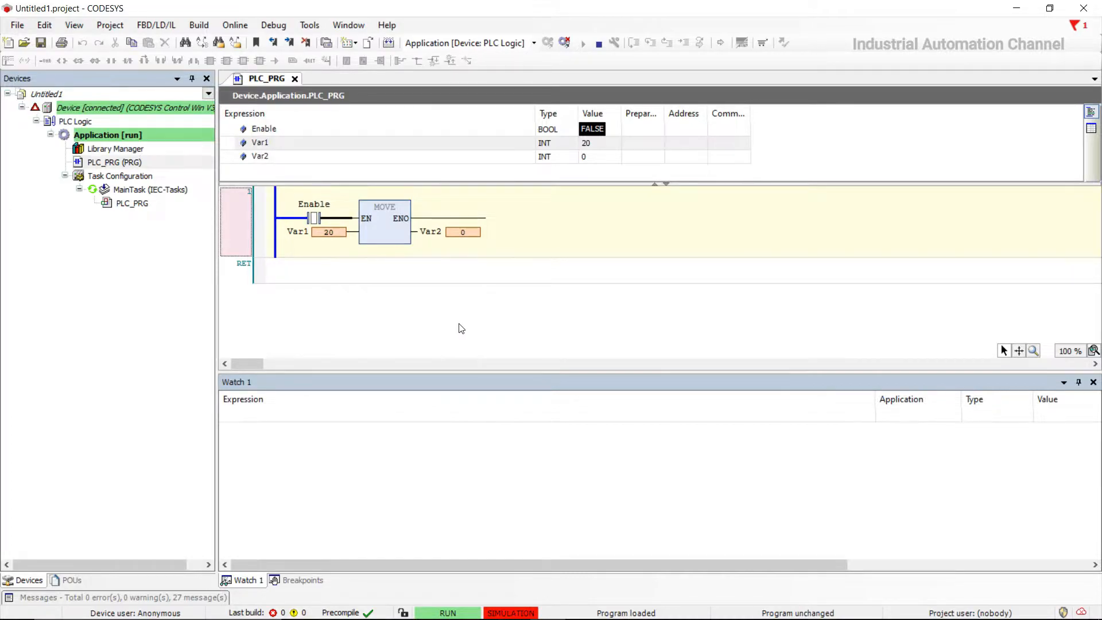
mouse_move(589, 137)
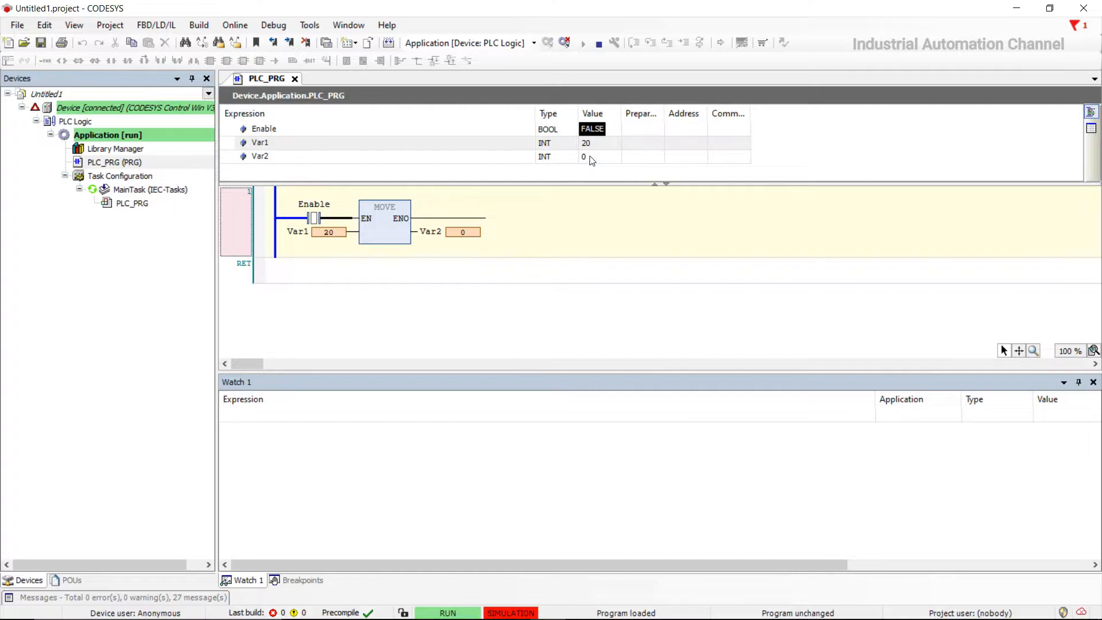
click(642, 129)
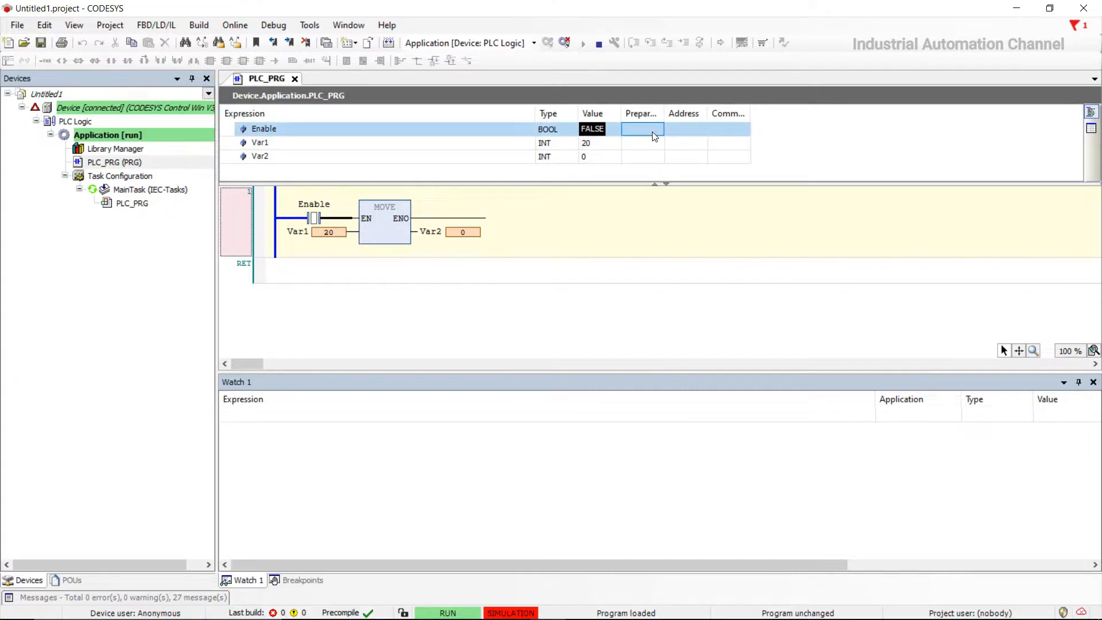
text(TRUE)
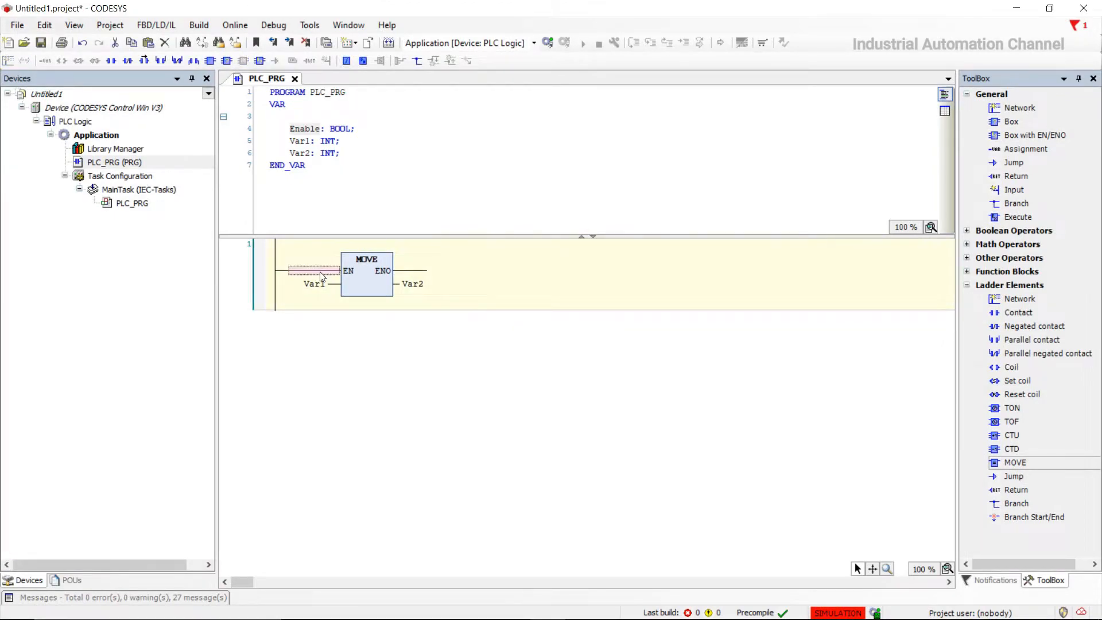
mouse_move(1011, 121)
text(input)
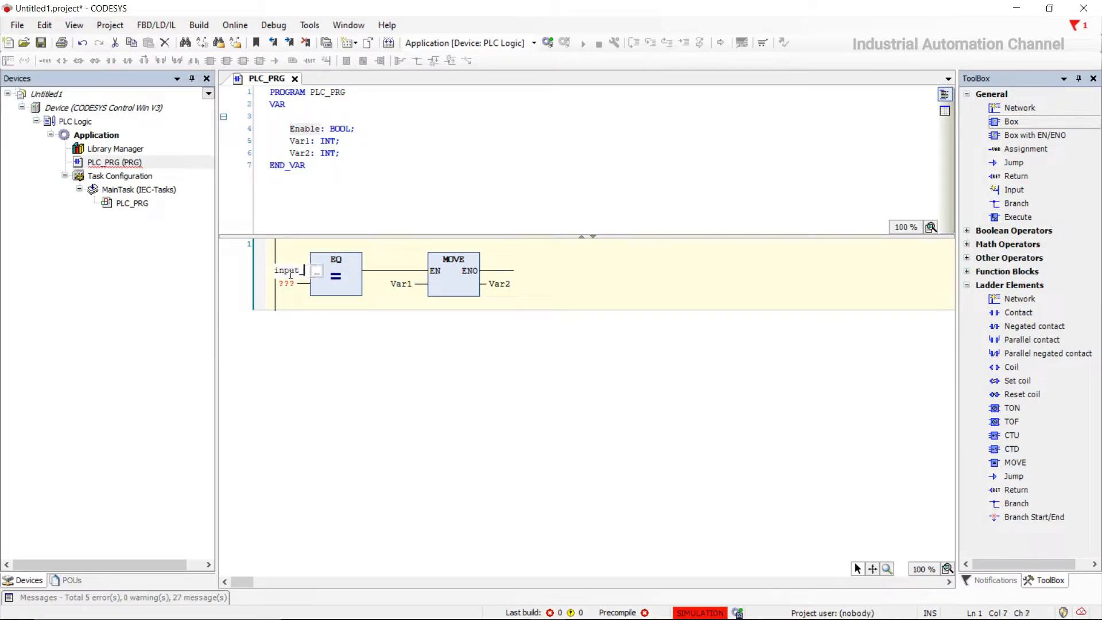
Finish network 1 by declaring input_value and speed as INT variables
text(_value)
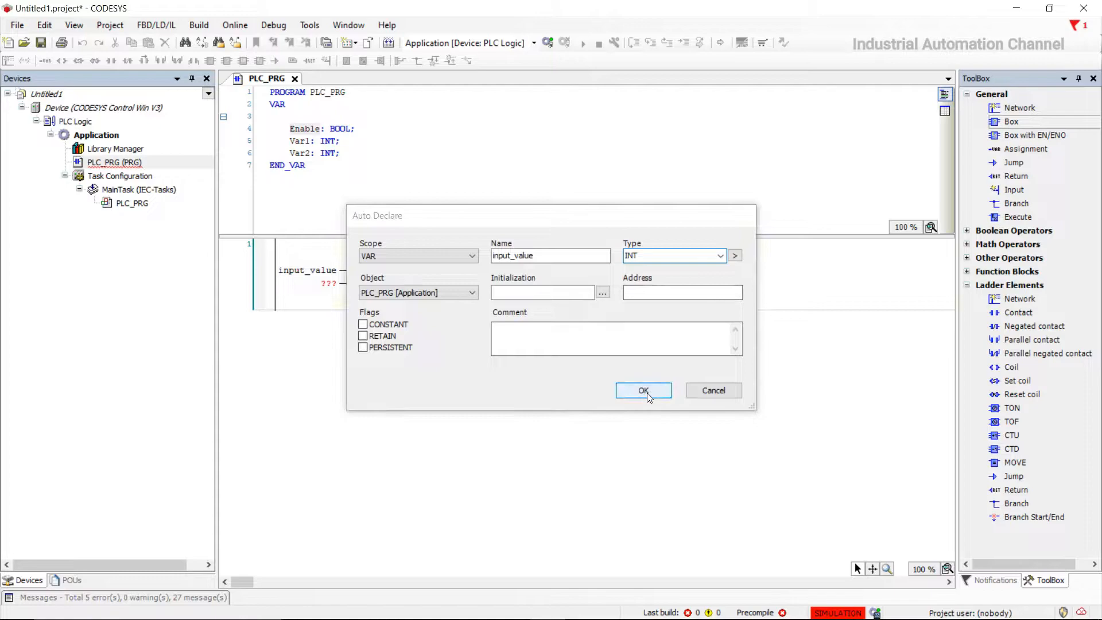
click(643, 390)
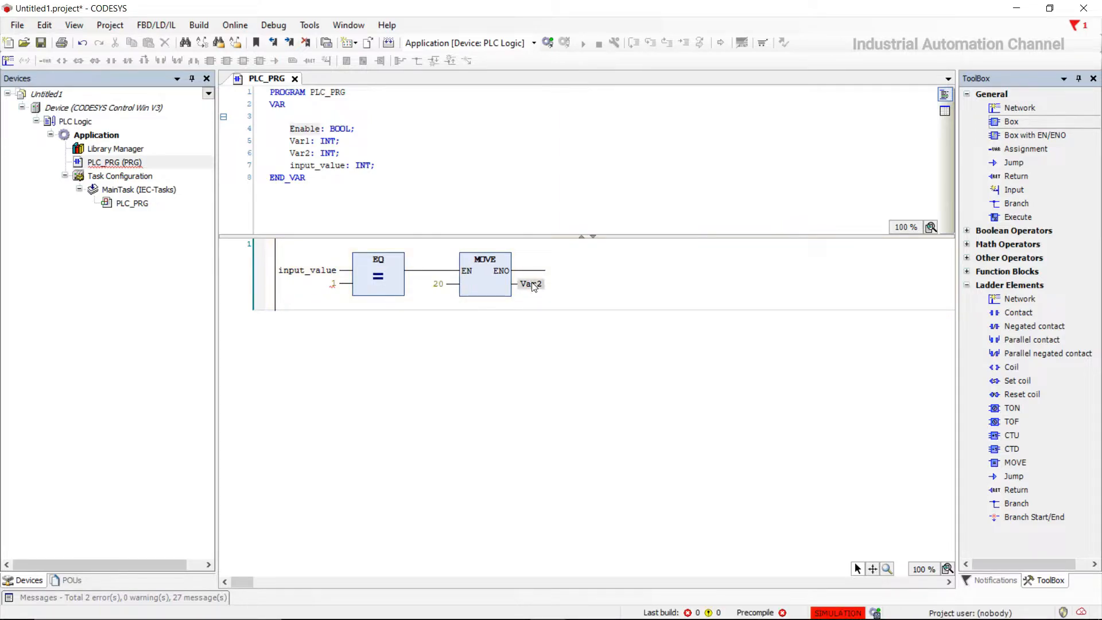
text(speed)
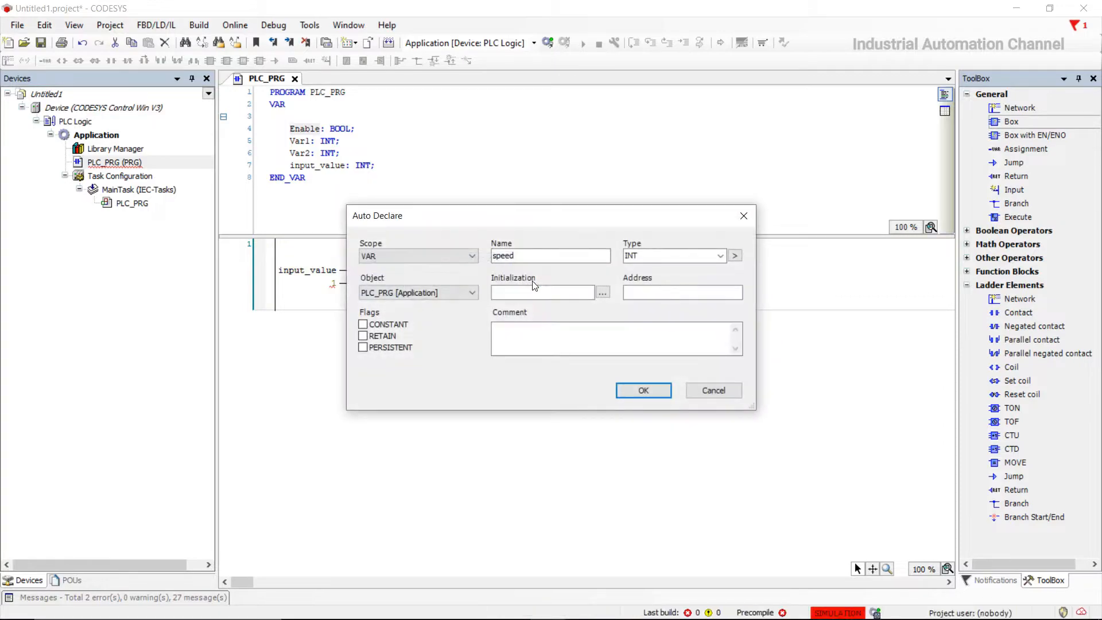
click(642, 390)
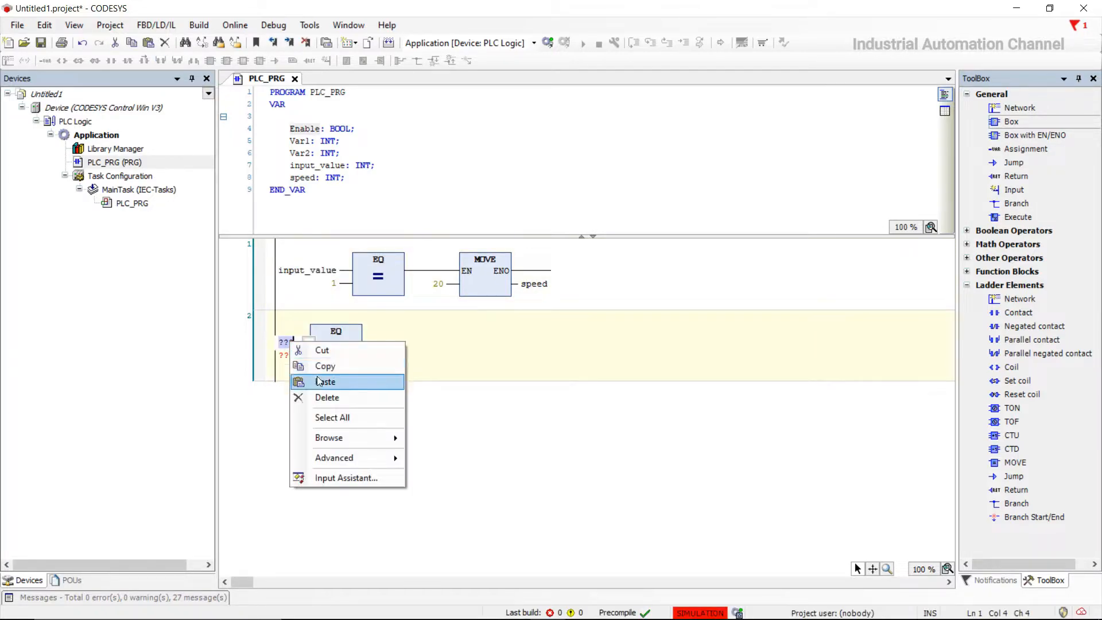
Paste input_value into the second EQ block and enter 30 as the MOVE input
click(326, 382)
text(2)
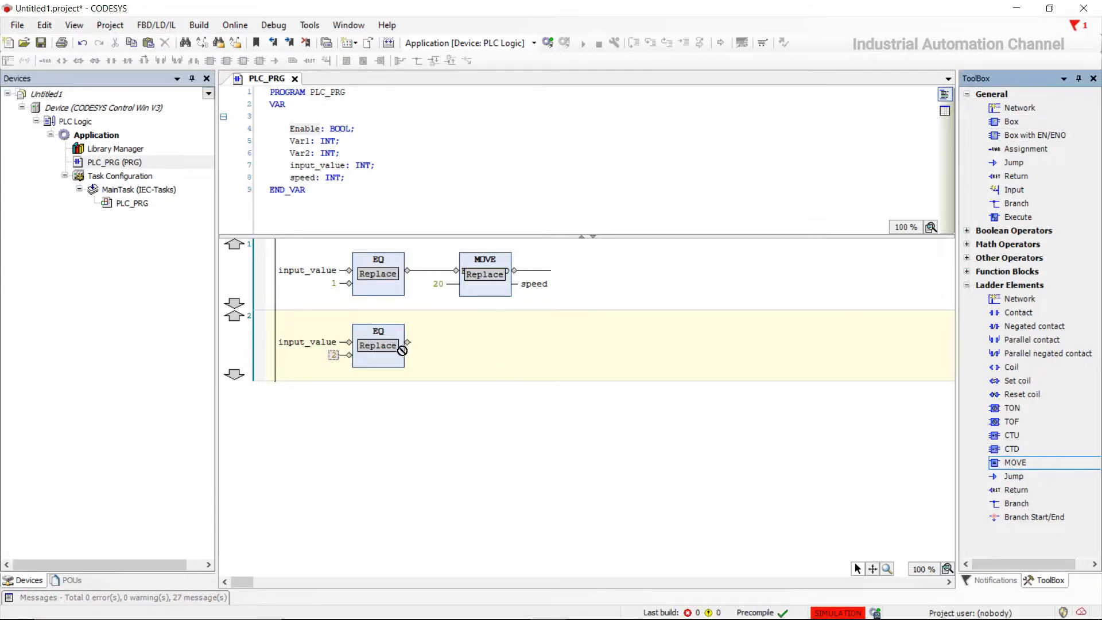
text(30)
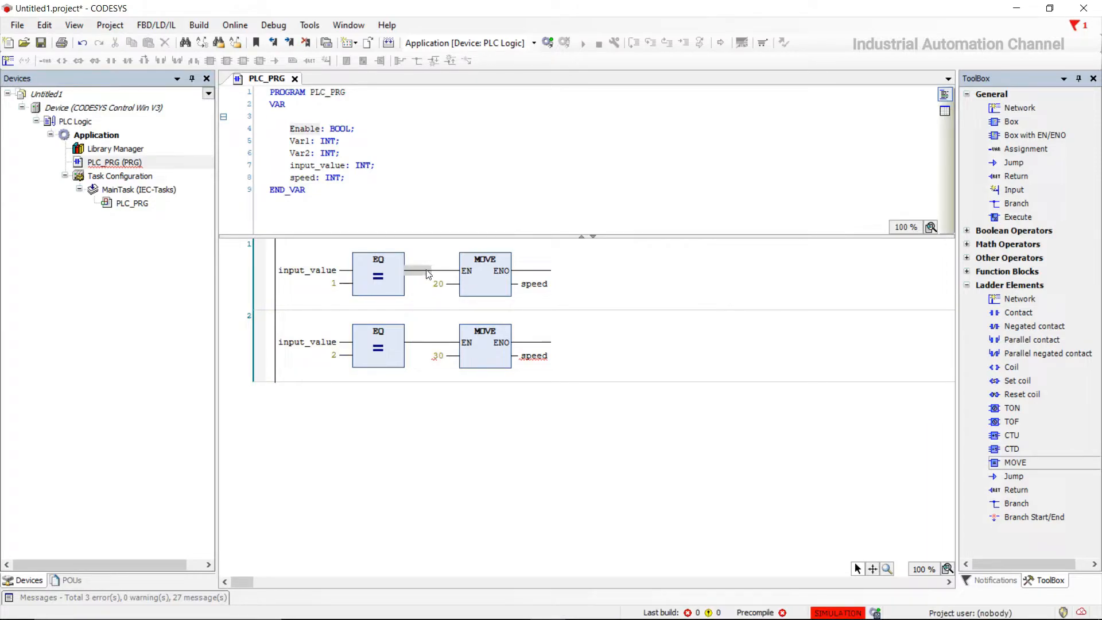
mouse_move(432, 274)
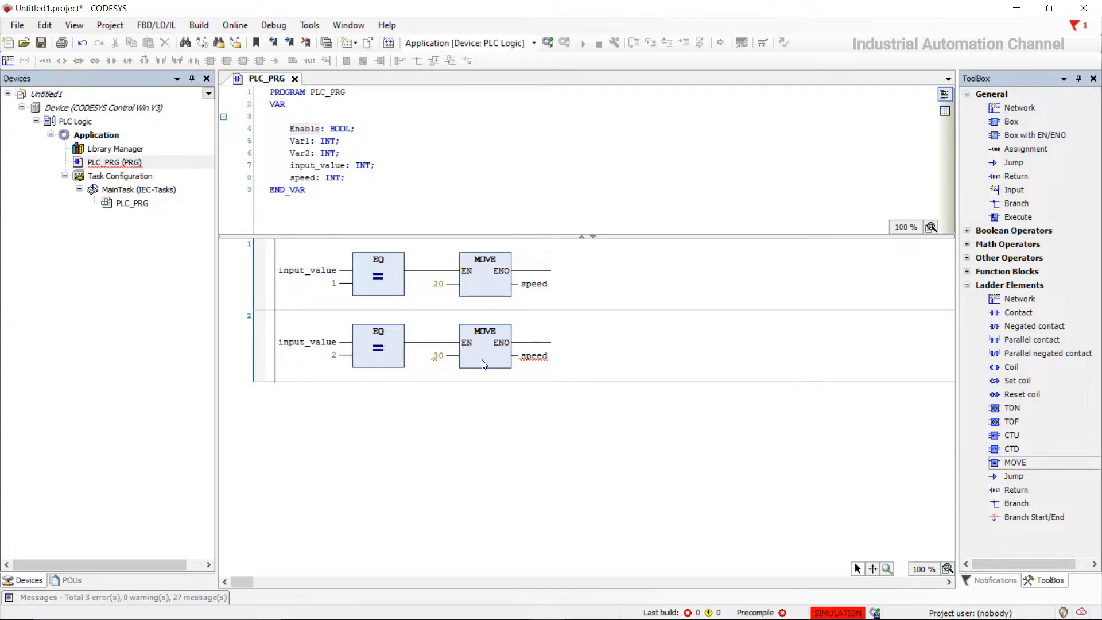
mouse_move(62, 69)
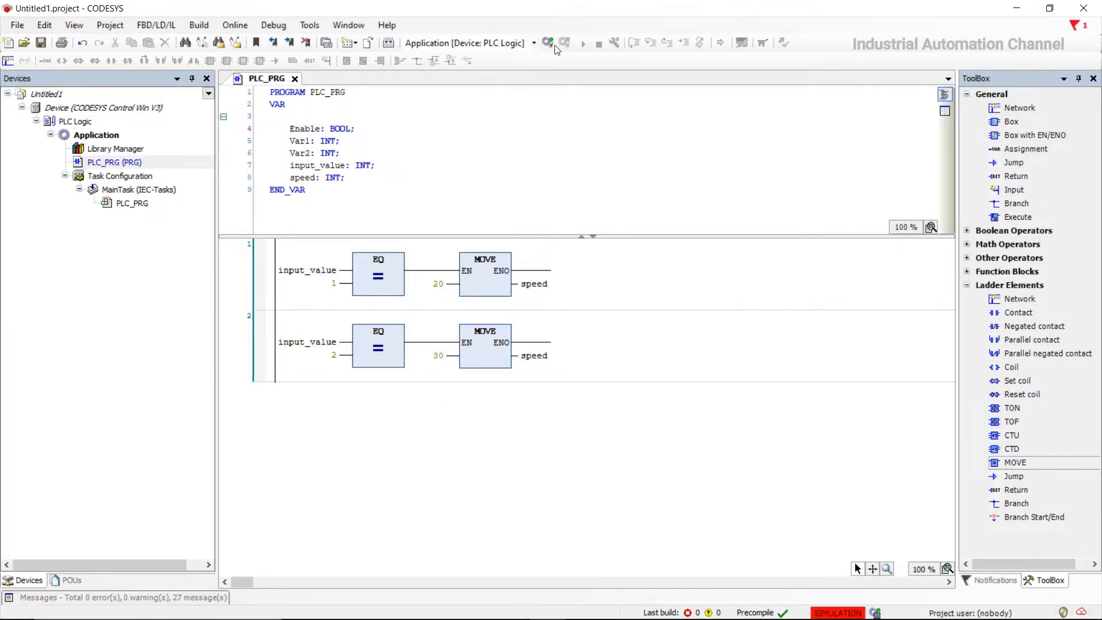
Log in to the simulated controller with a download and start the application
click(547, 43)
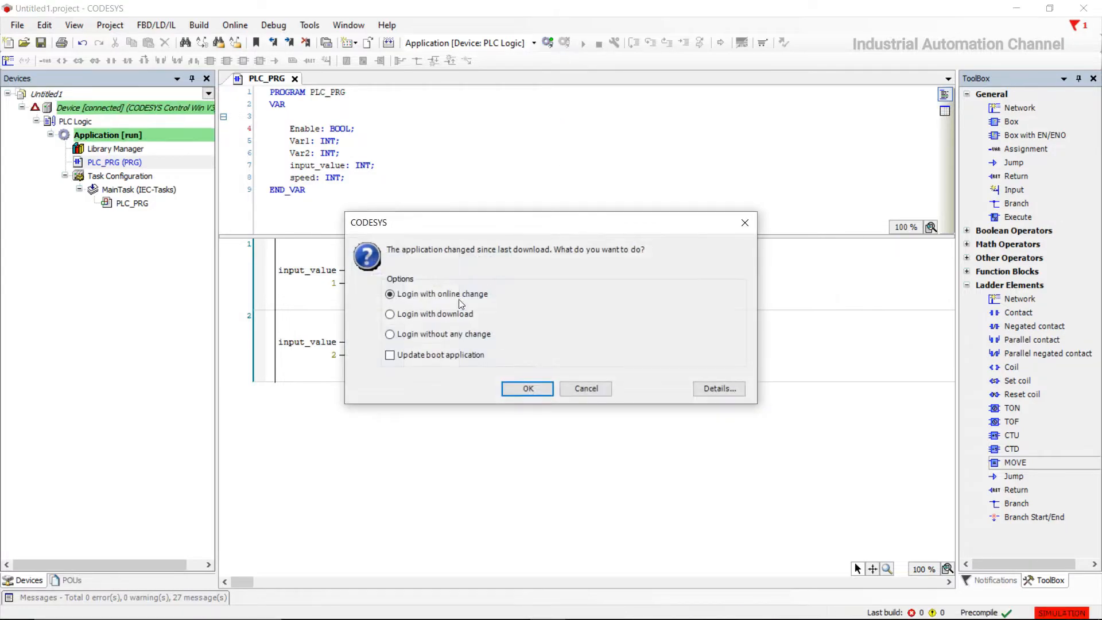
click(389, 314)
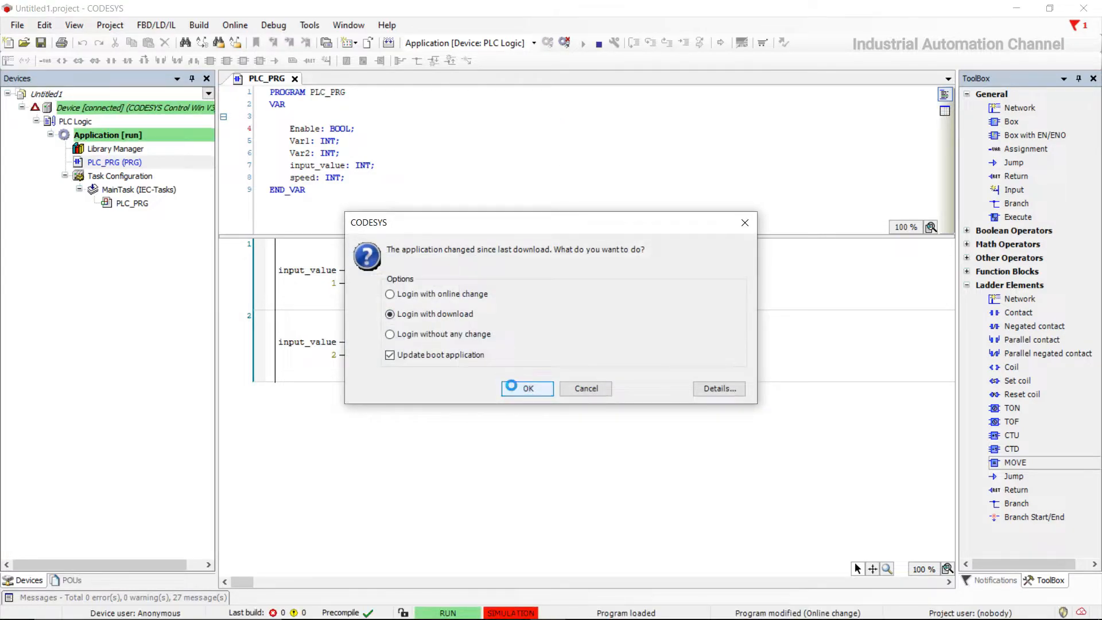
click(526, 388)
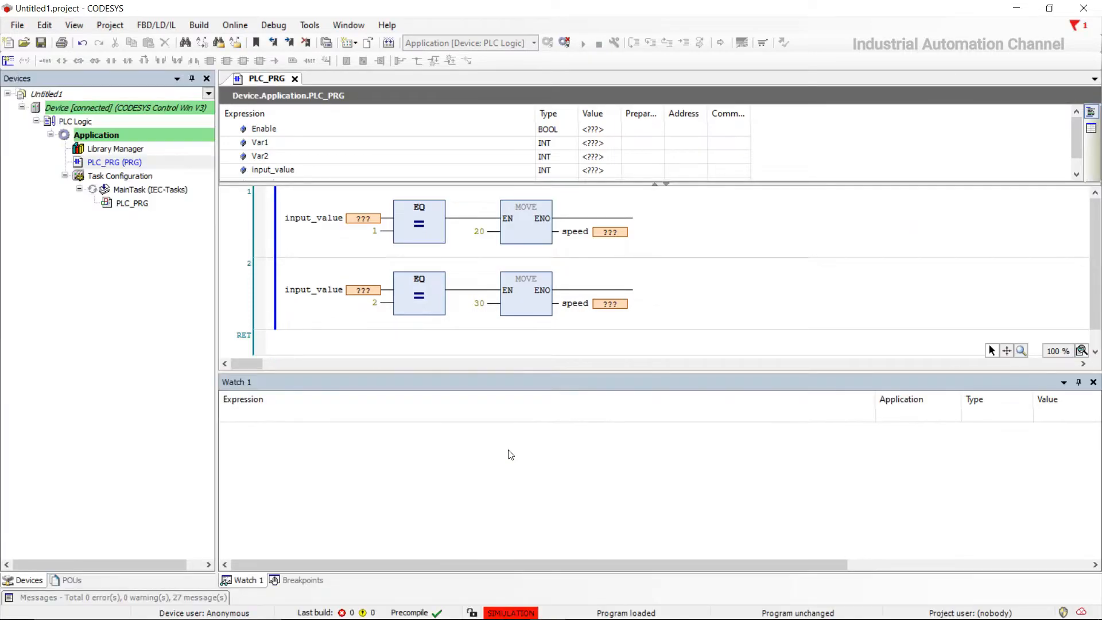
click(581, 43)
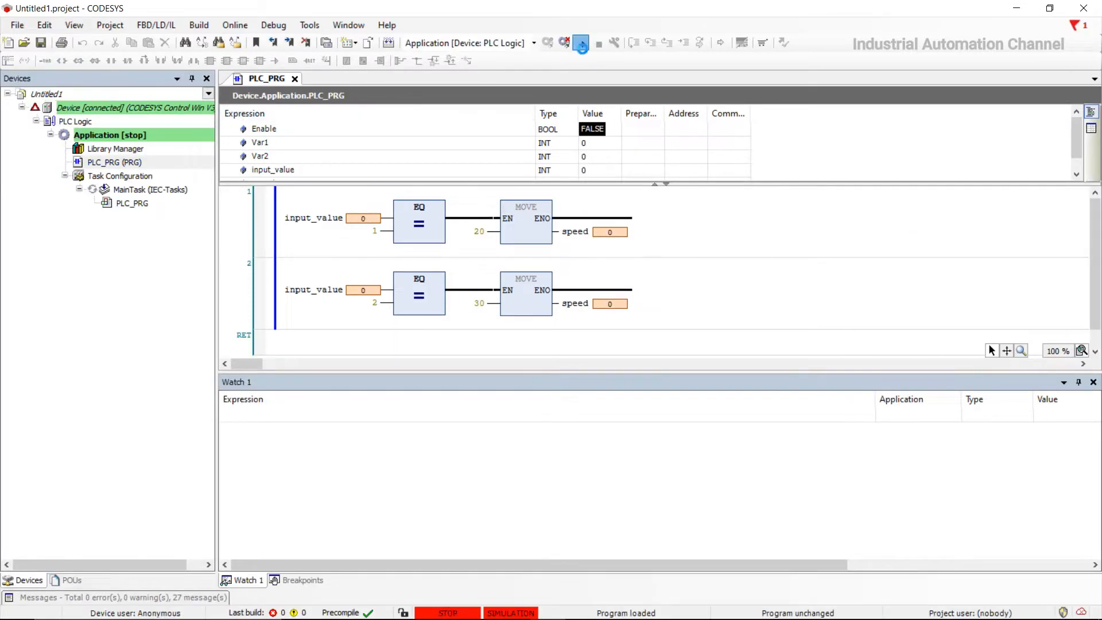
click(582, 43)
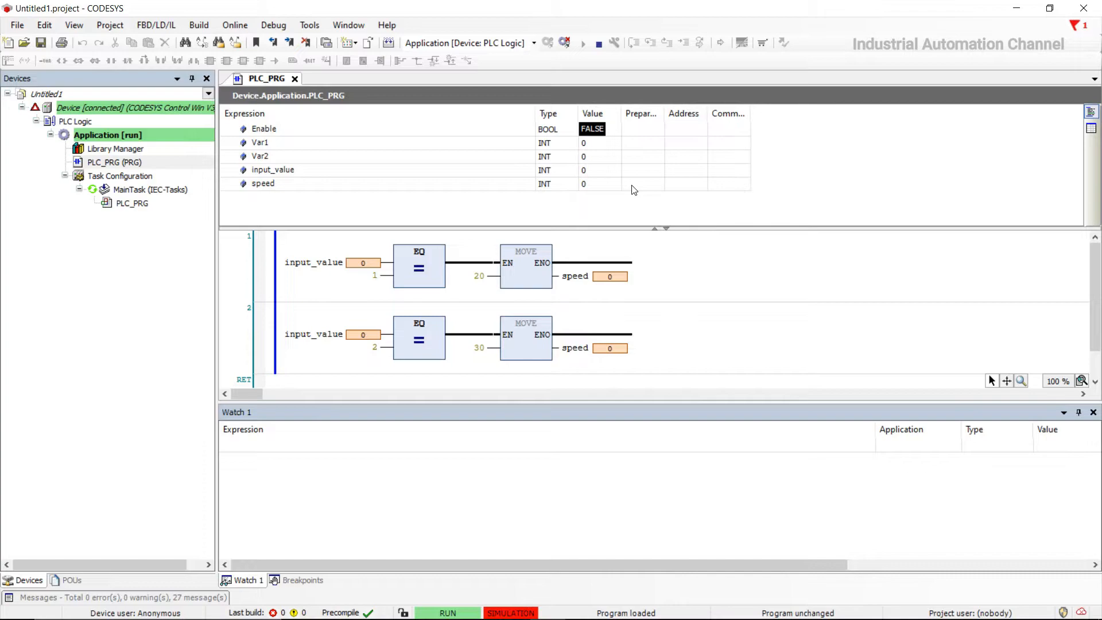
Write input_value 1, then 2, then 1 again to watch speed change
click(641, 169)
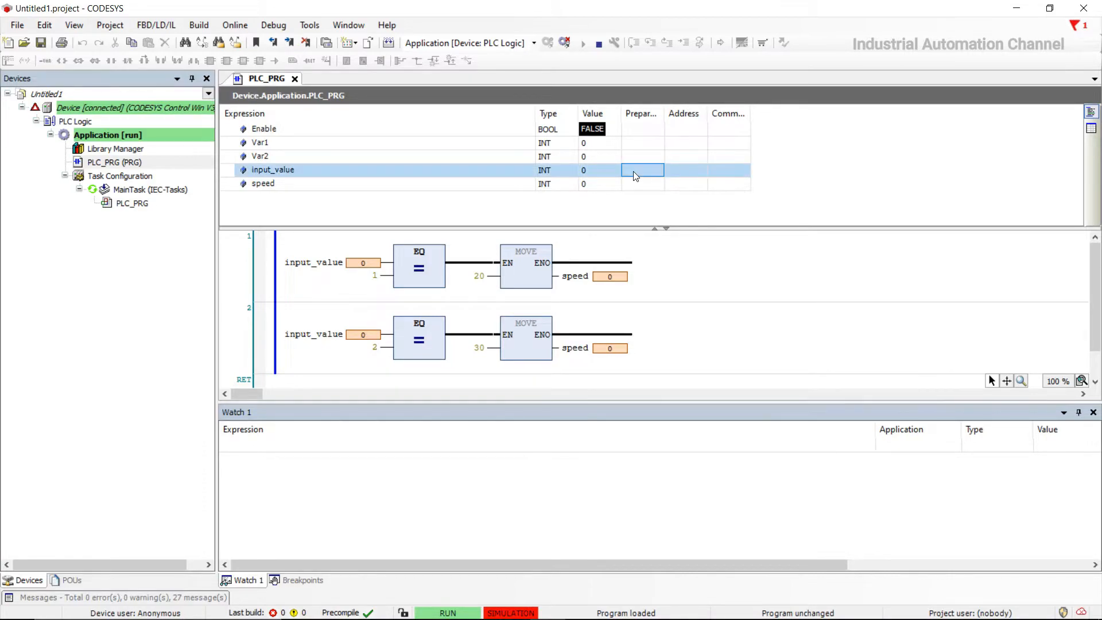
text(1)
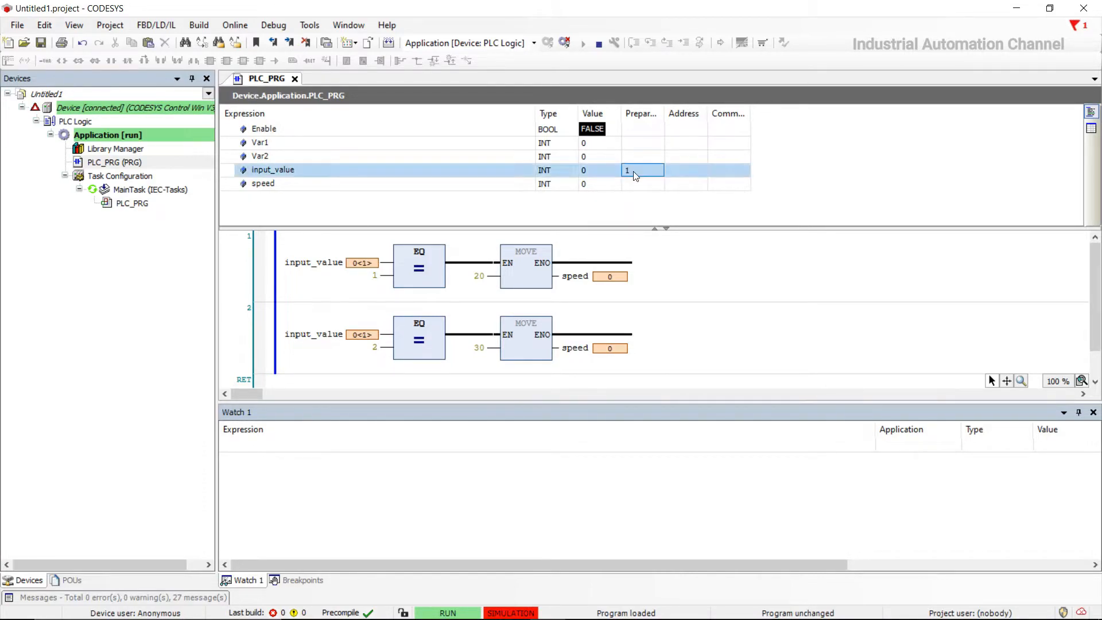
click(273, 25)
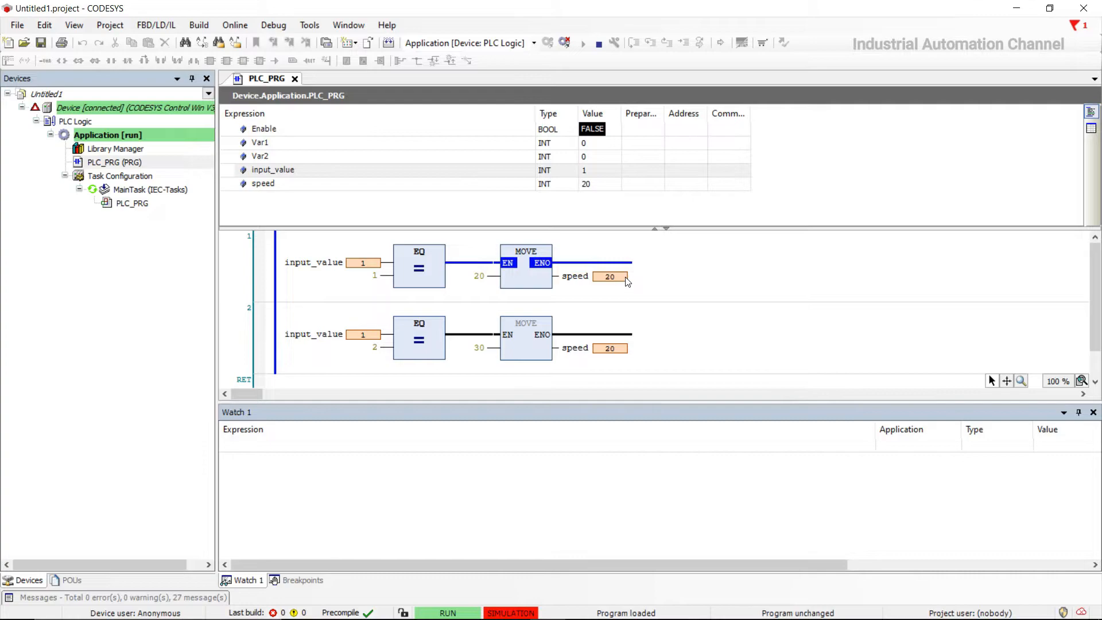
click(641, 170)
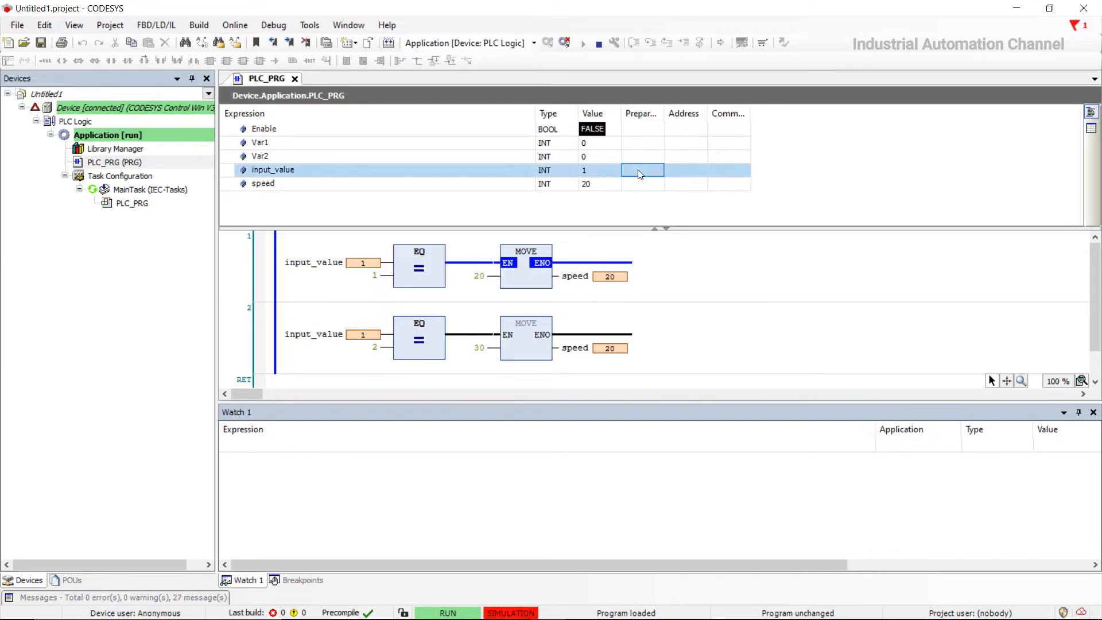
text(2)
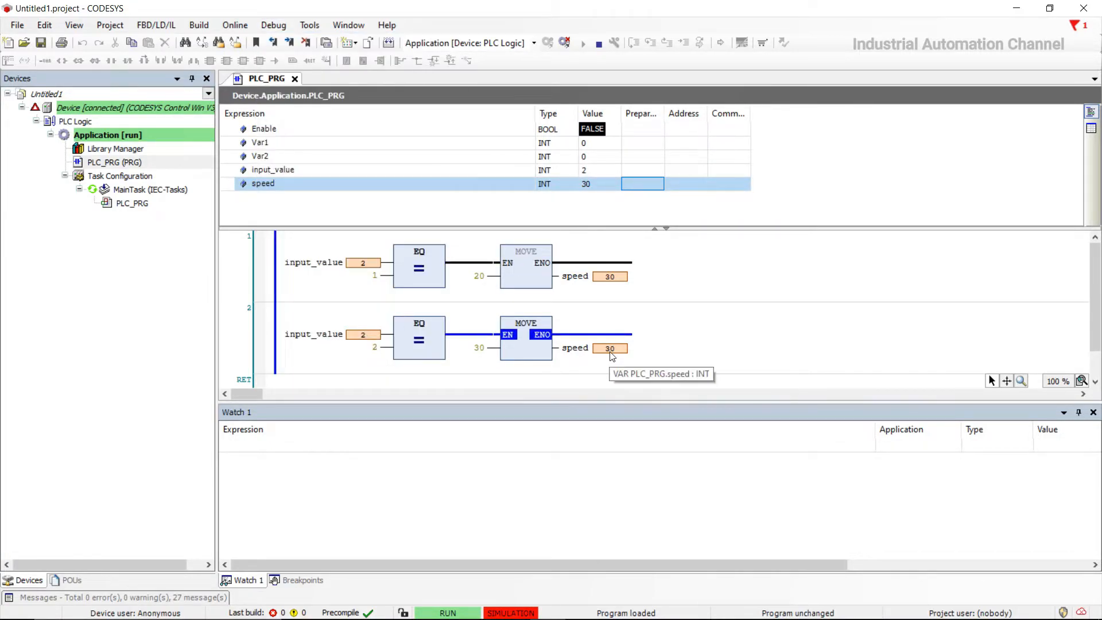
mouse_move(622, 391)
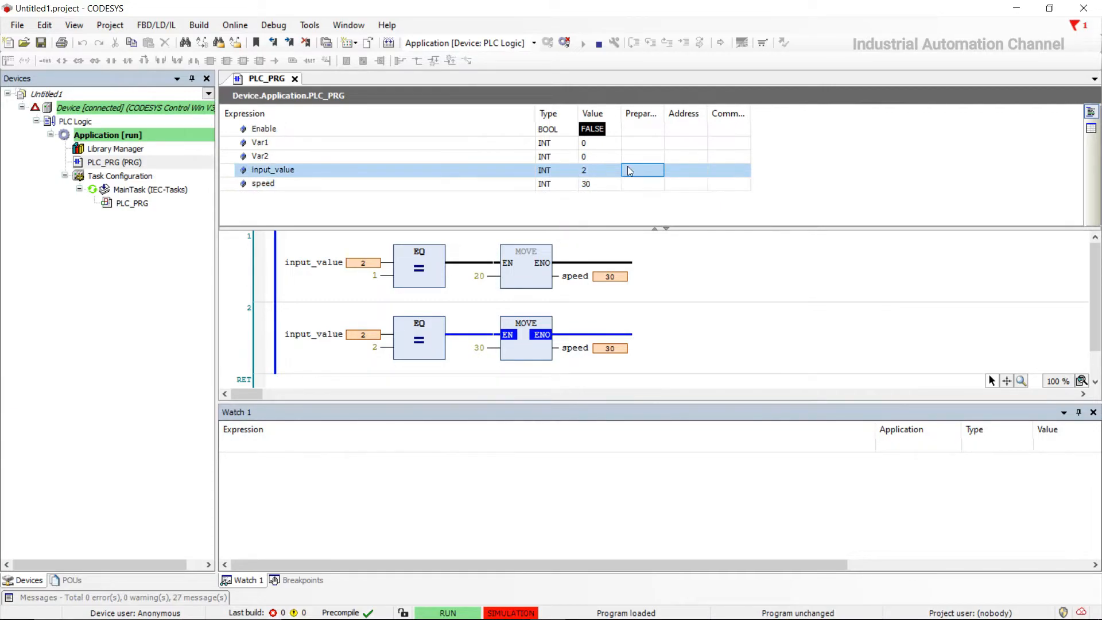
text(1)
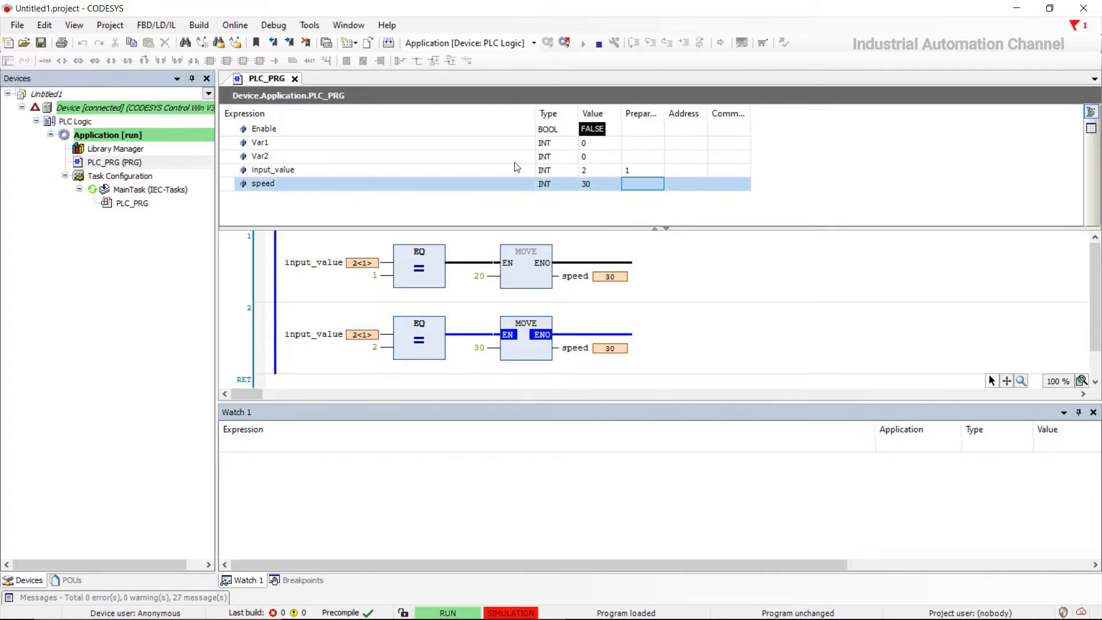
click(273, 25)
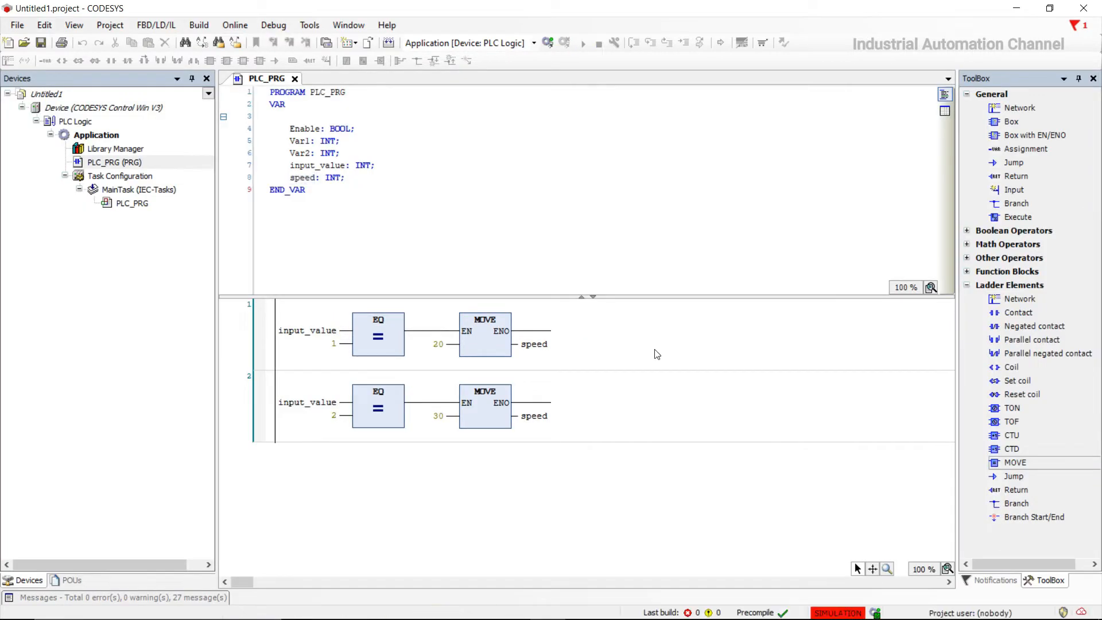
mouse_move(1014, 476)
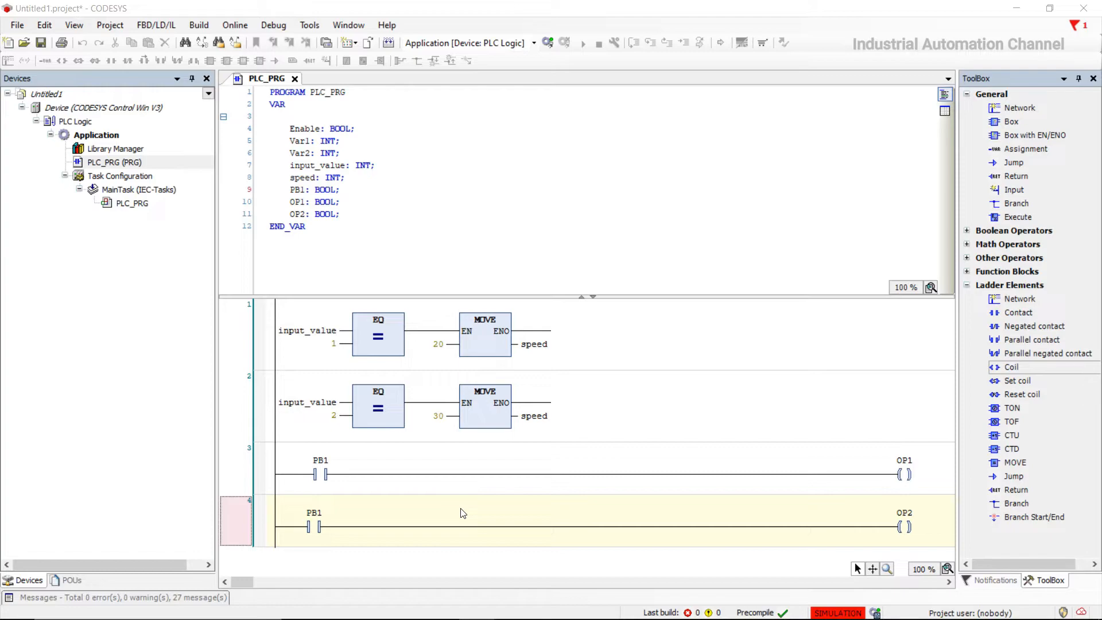
mouse_move(1011, 323)
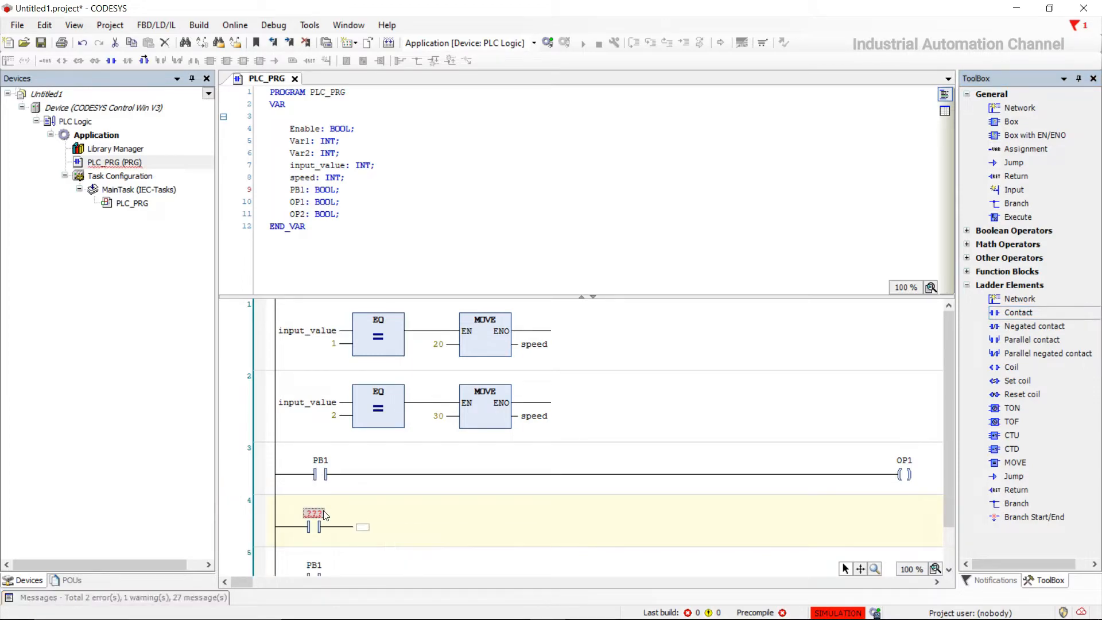
Name the new contact Condition and declare it as a BOOL variable
text(c)
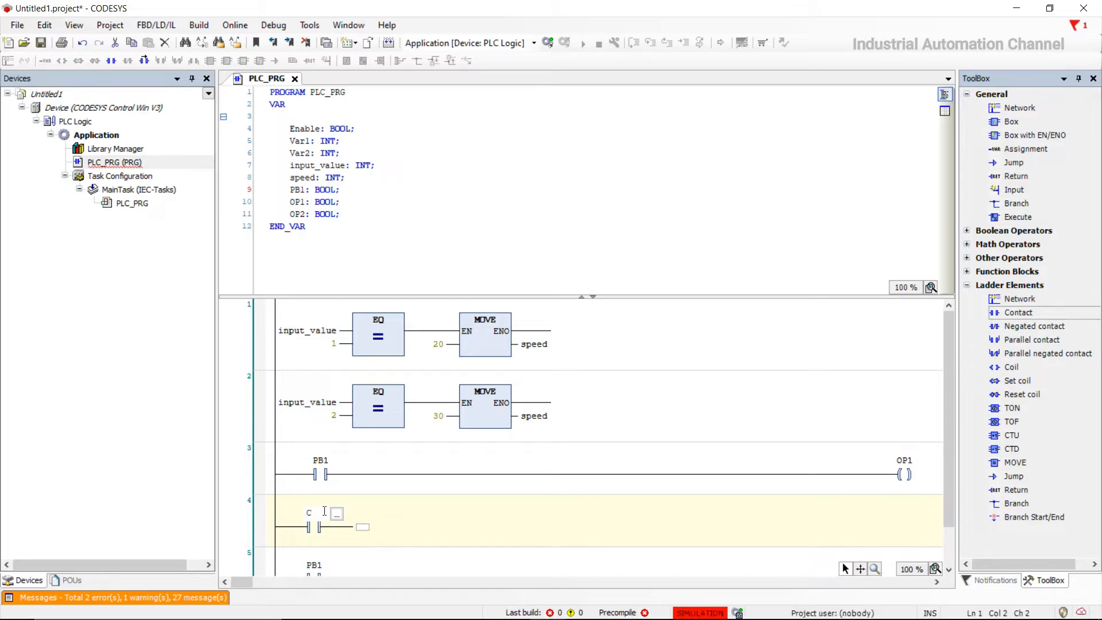
text(ondition)
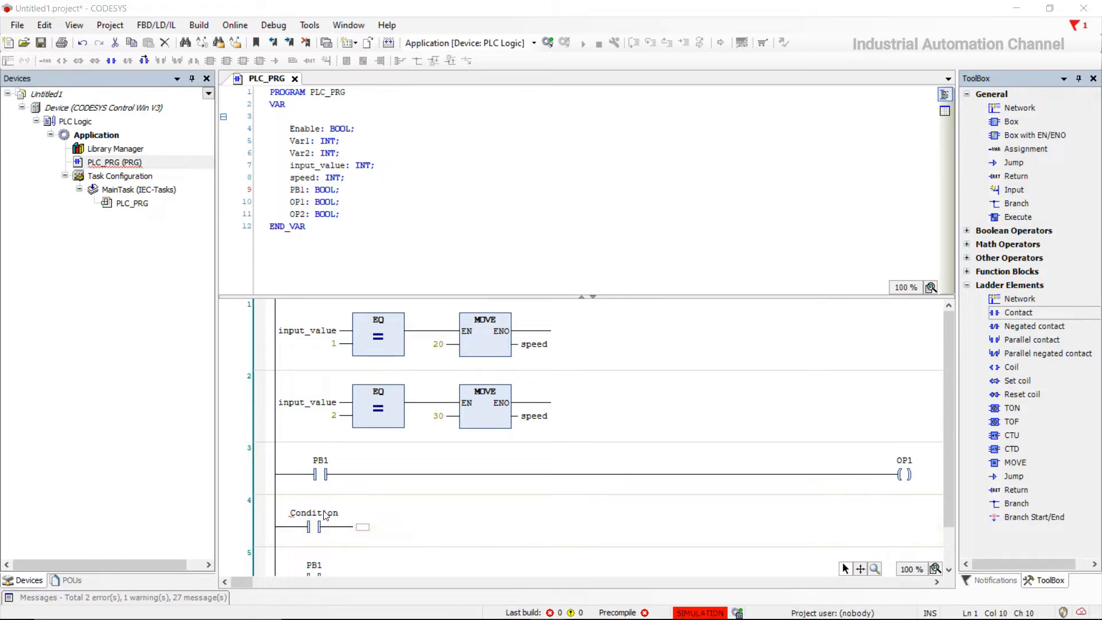
click(320, 526)
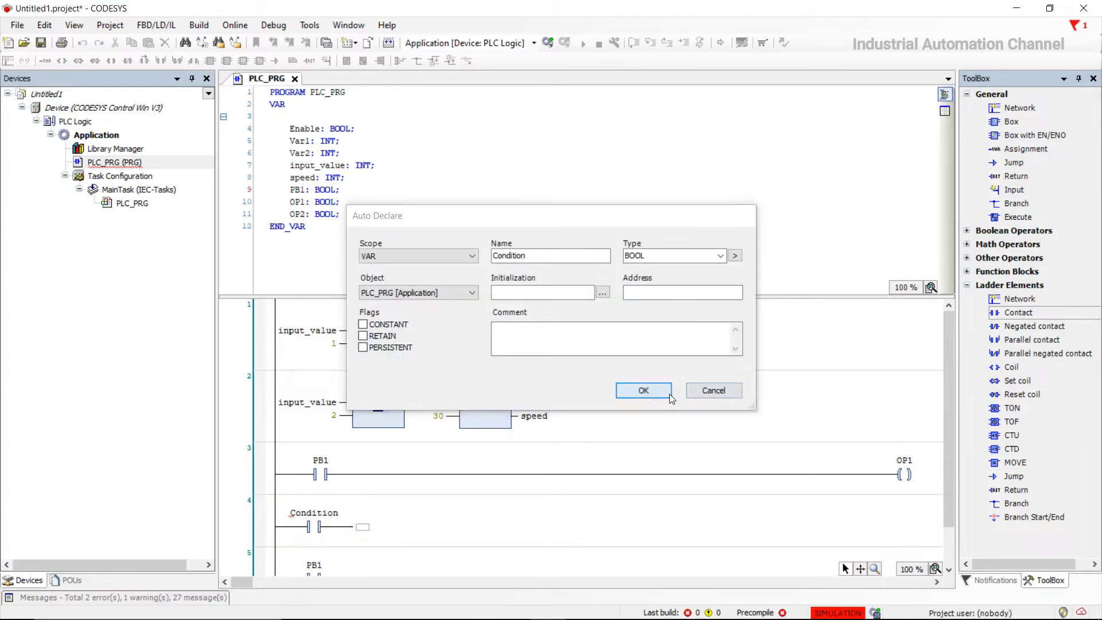
click(643, 390)
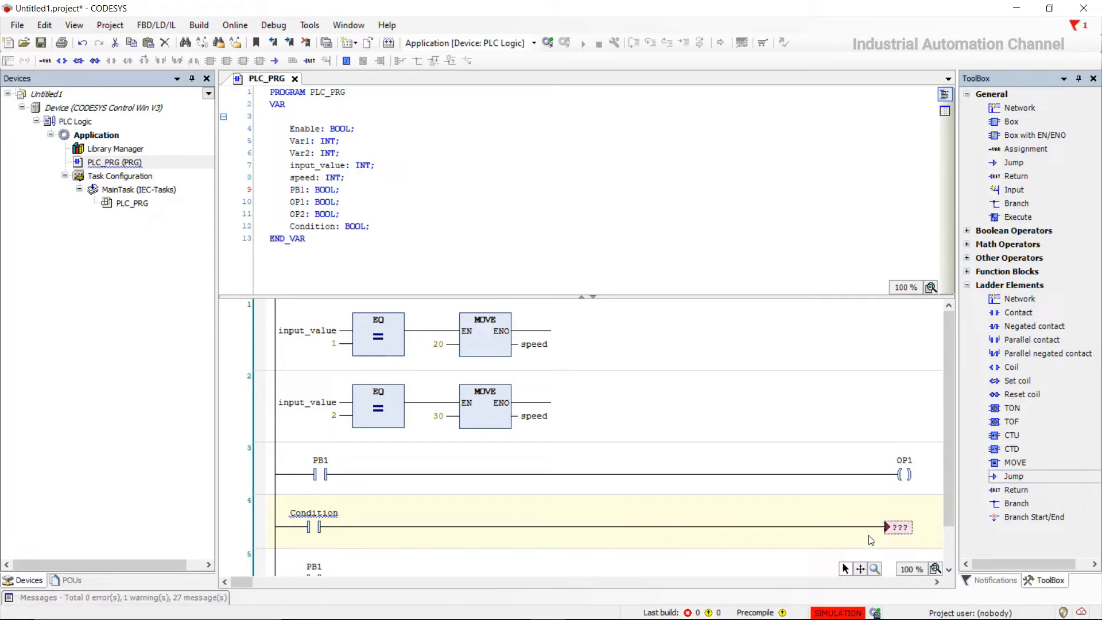
Set the jump's target label to Jump
click(898, 527)
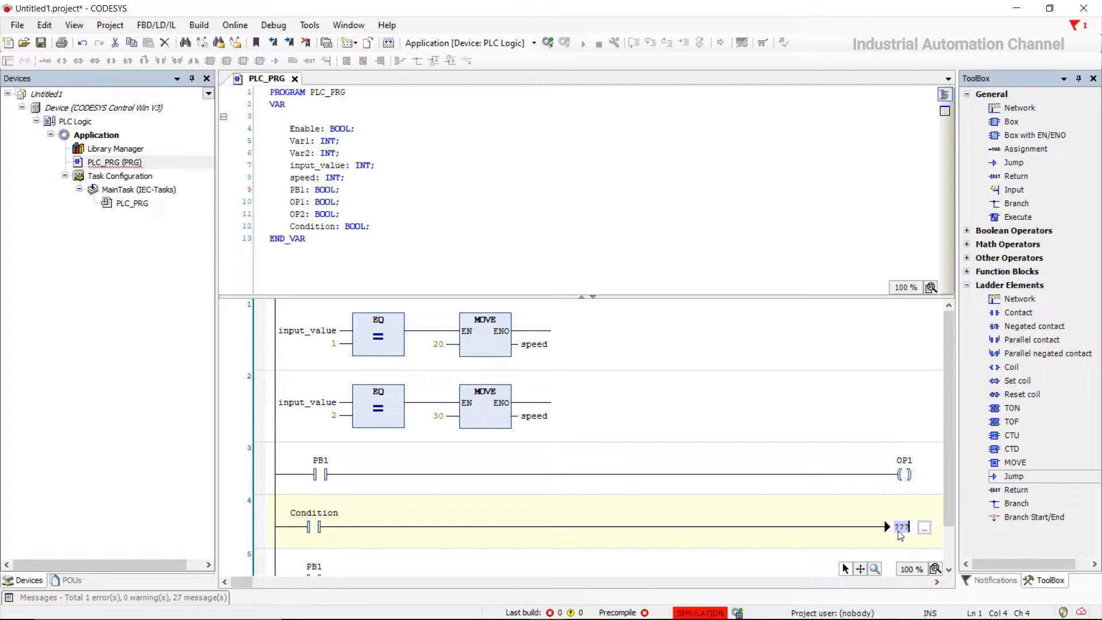
text(Jump)
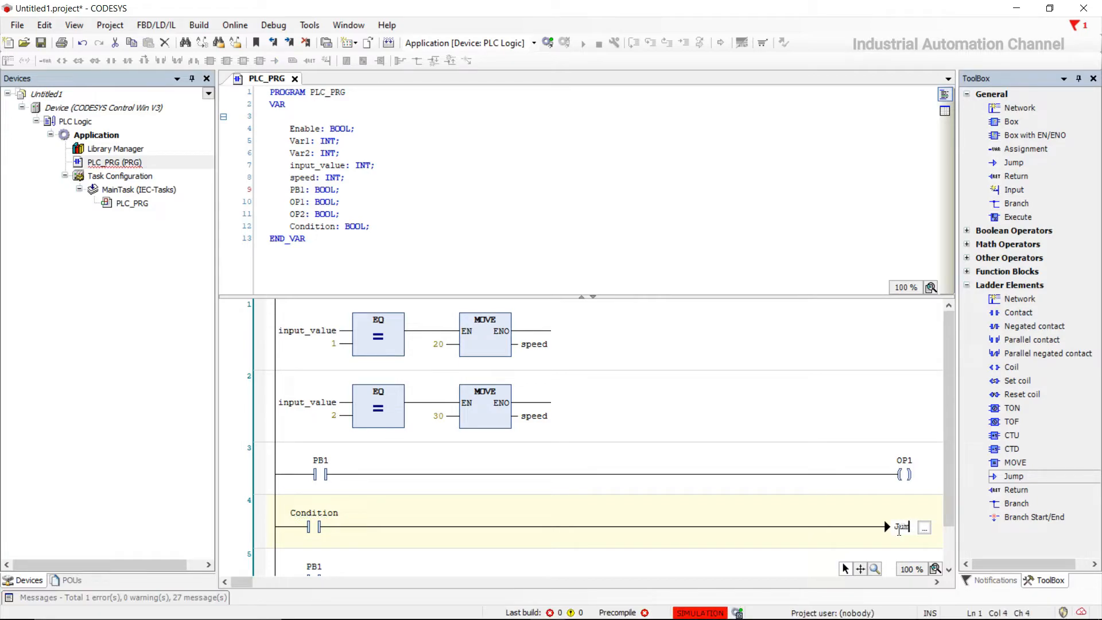
text(p)
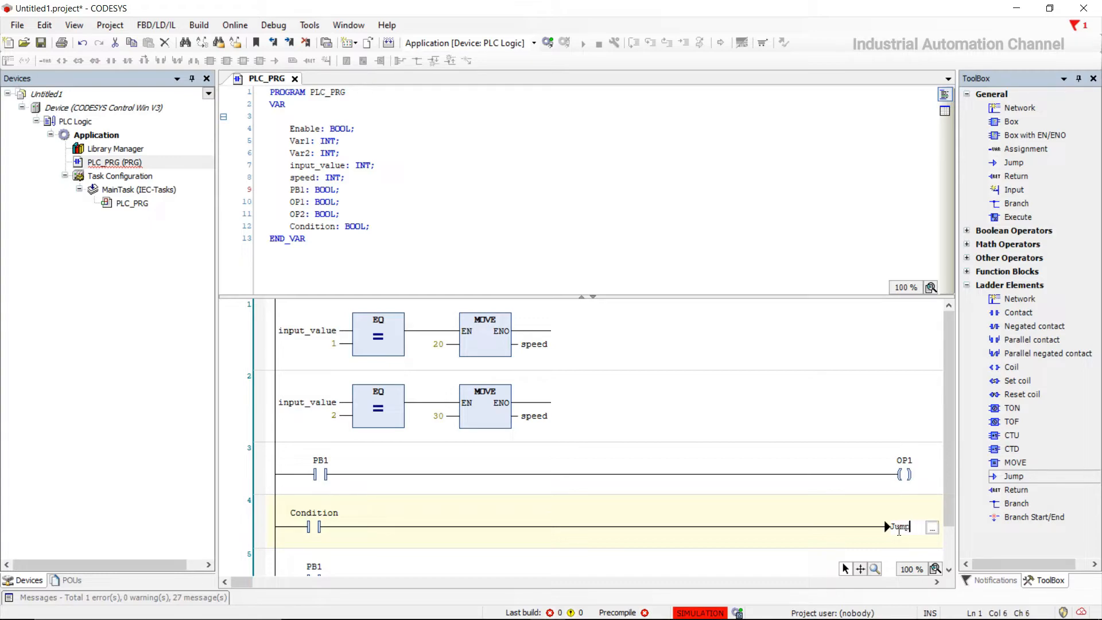
click(898, 527)
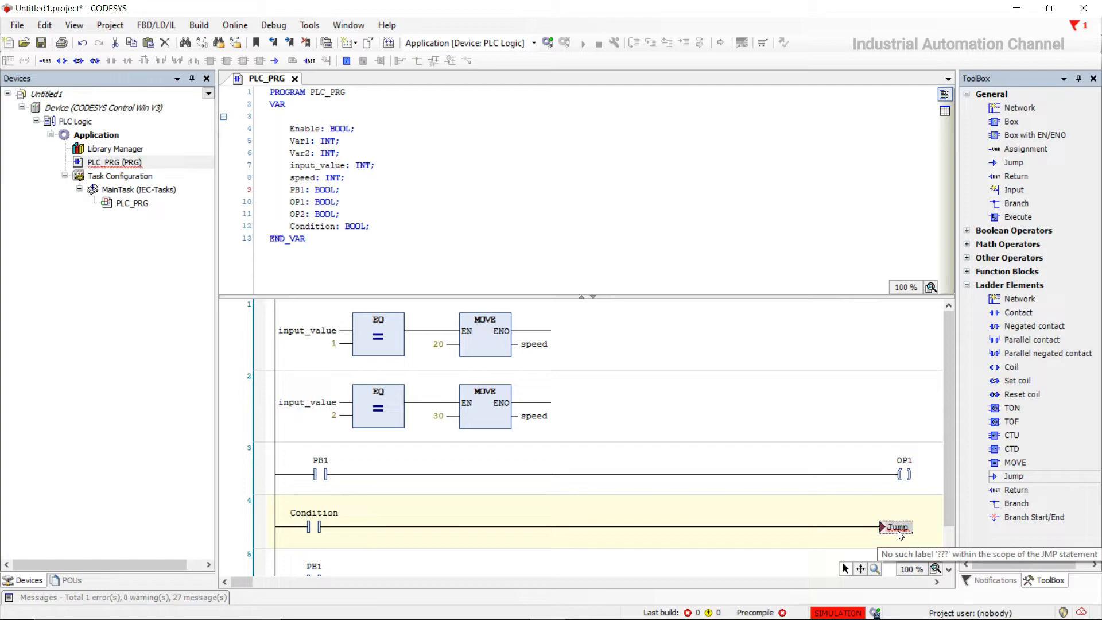
scroll(down, 3)
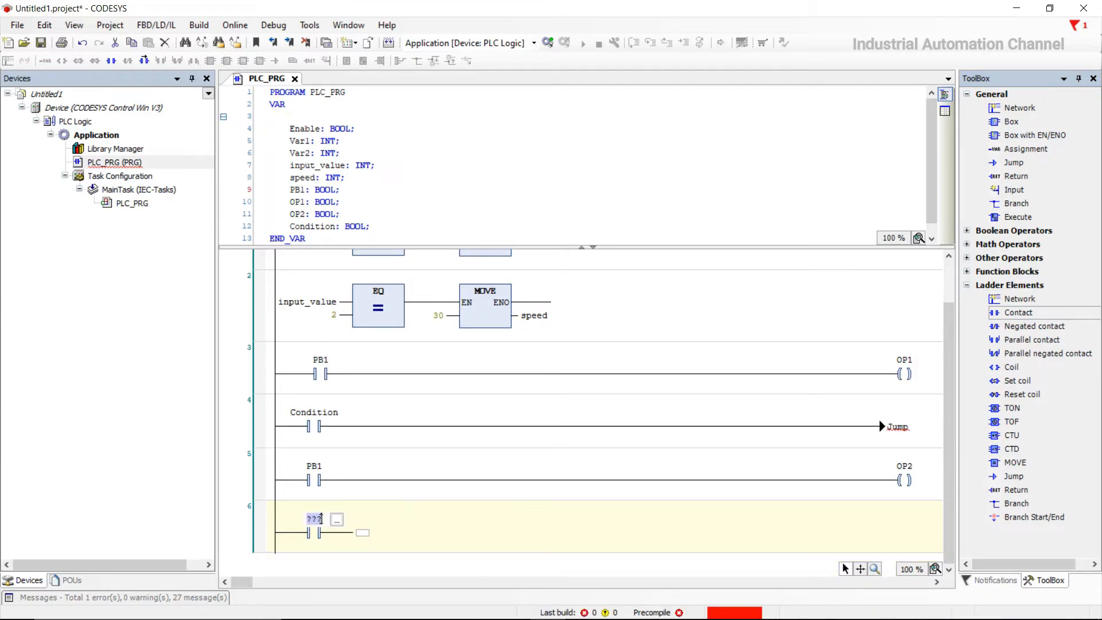
Name the contact PB1 and declare the coil OP3 as a BOOL variable
text(pb)
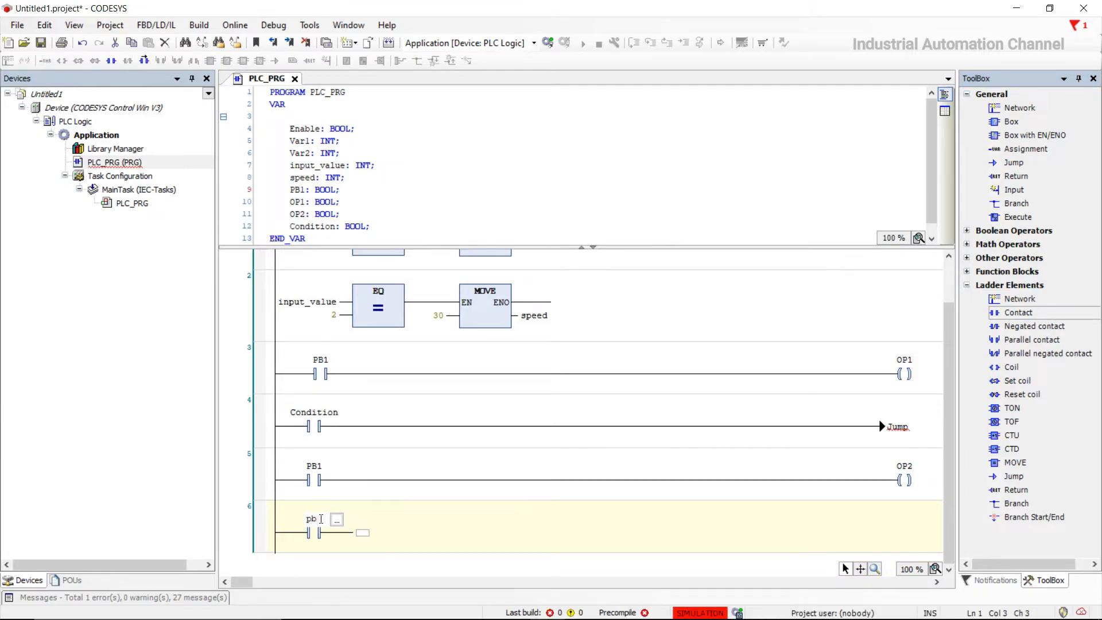
text(PB1)
text(OP3)
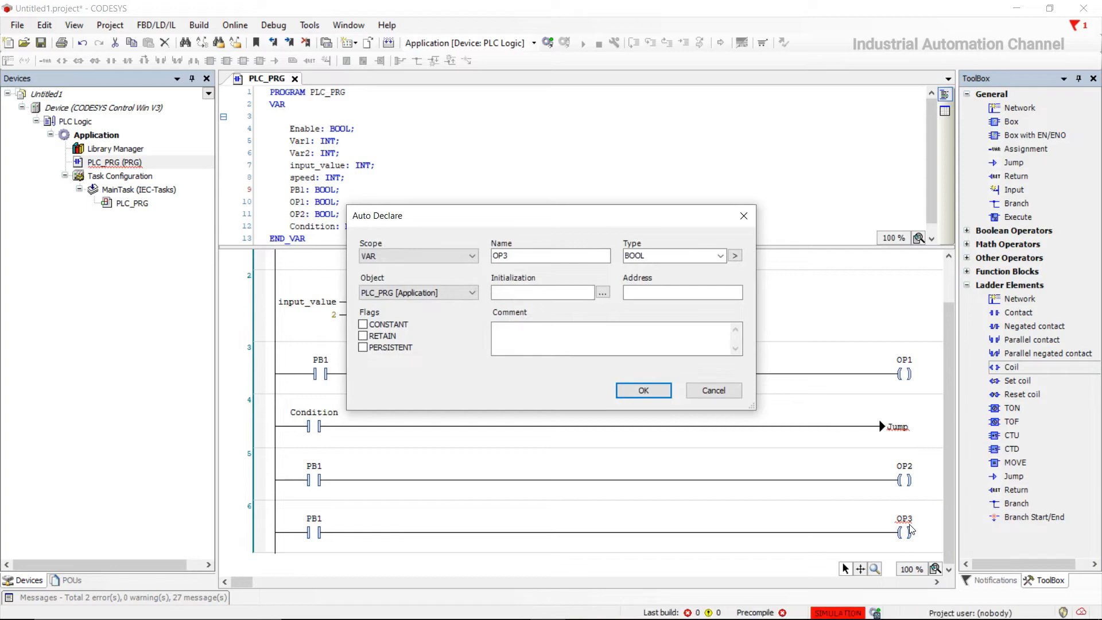
click(641, 390)
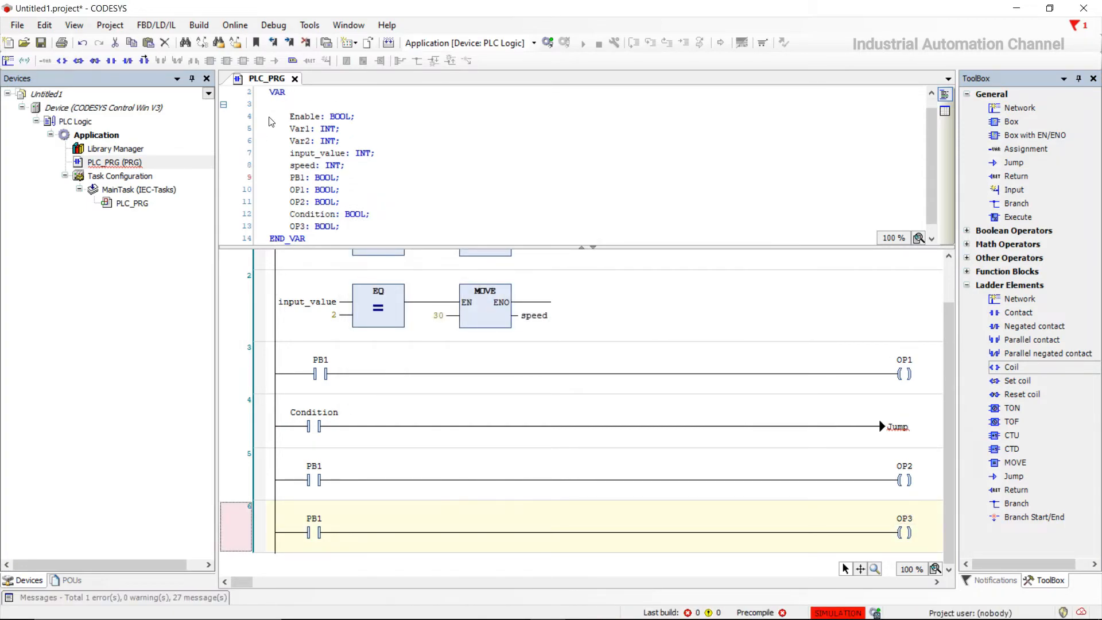
mouse_move(292, 61)
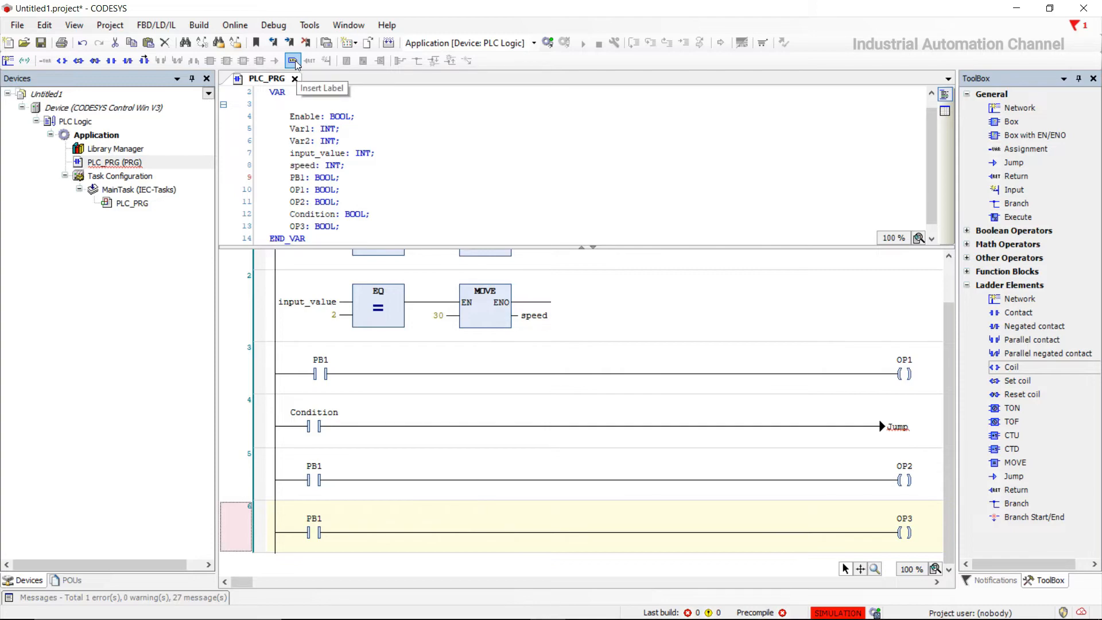
Insert a label on network 6 and name it Jump
click(293, 60)
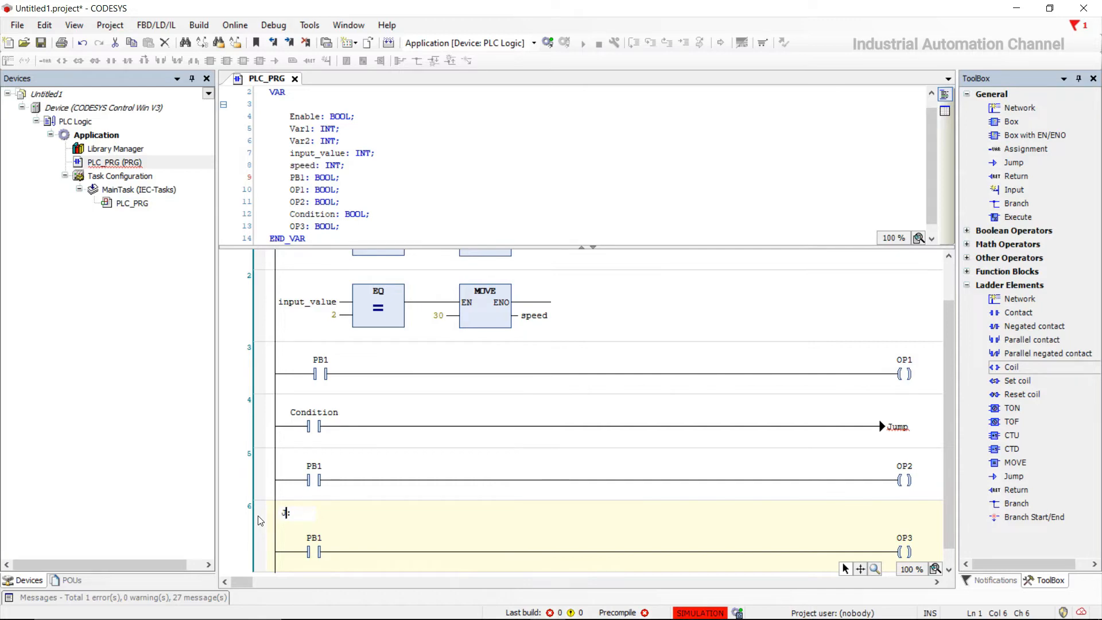
text(Jump)
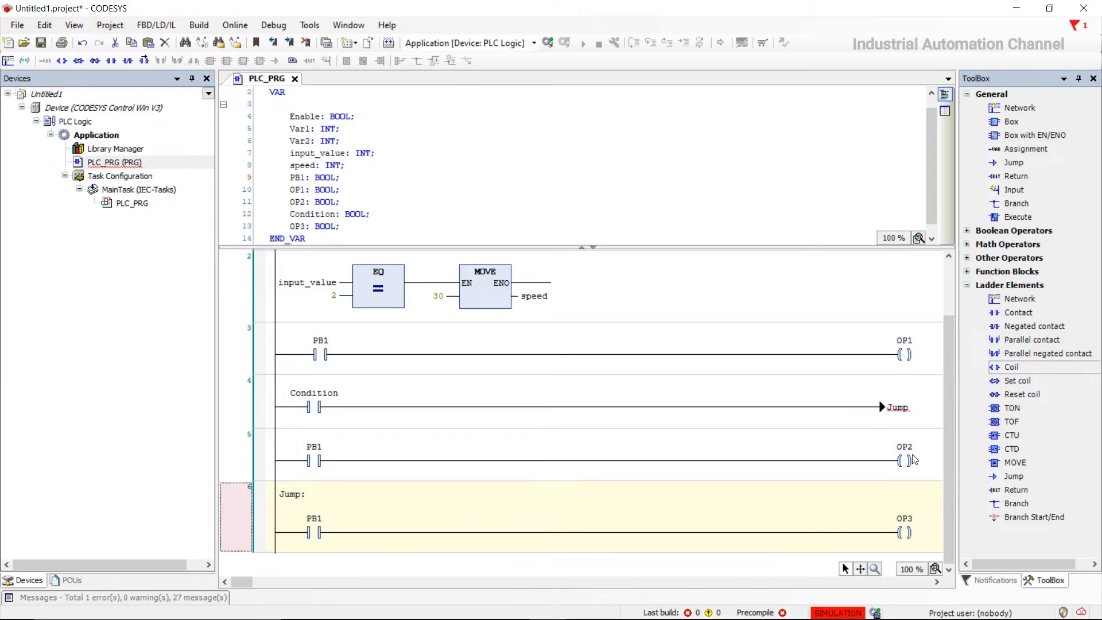
mouse_move(344, 404)
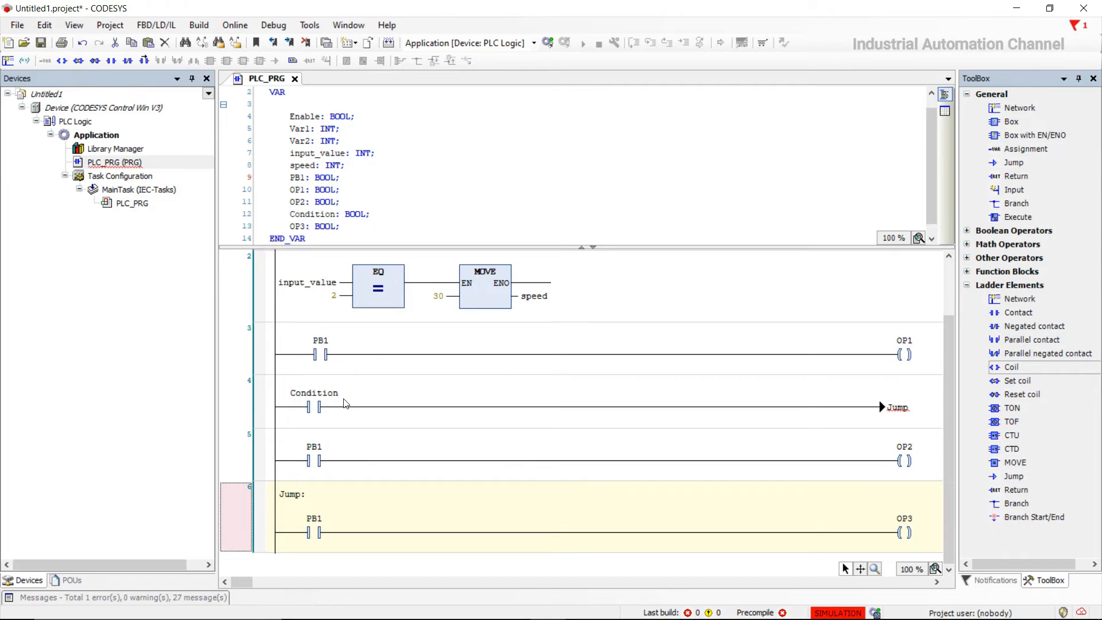
mouse_move(551, 432)
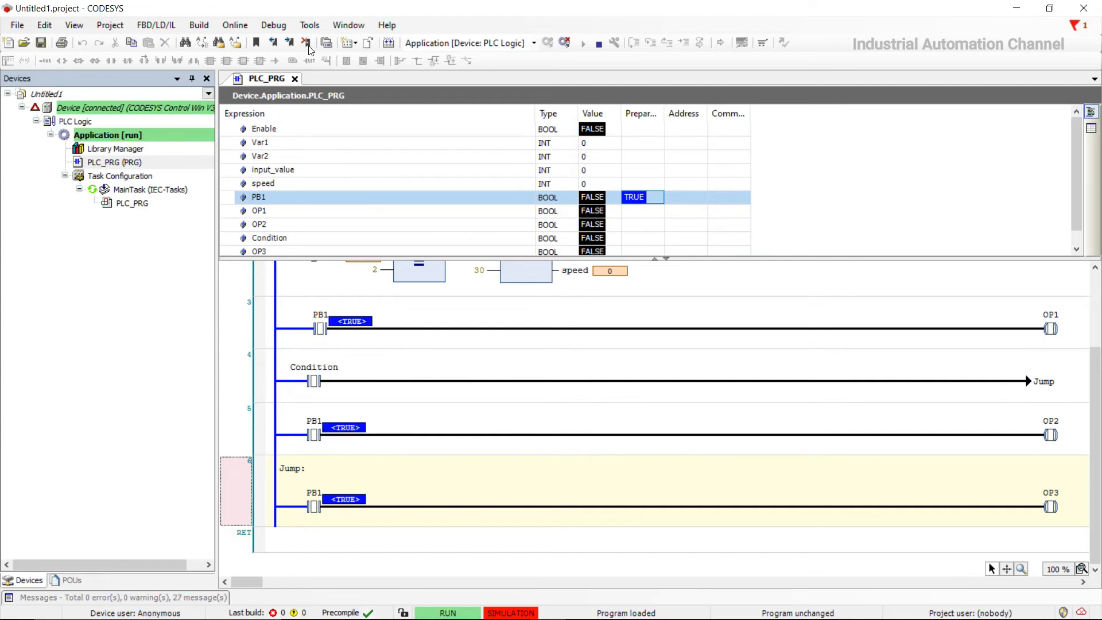
Write PB1 TRUE with Debug > Write Values, then begin switching it back off
click(273, 25)
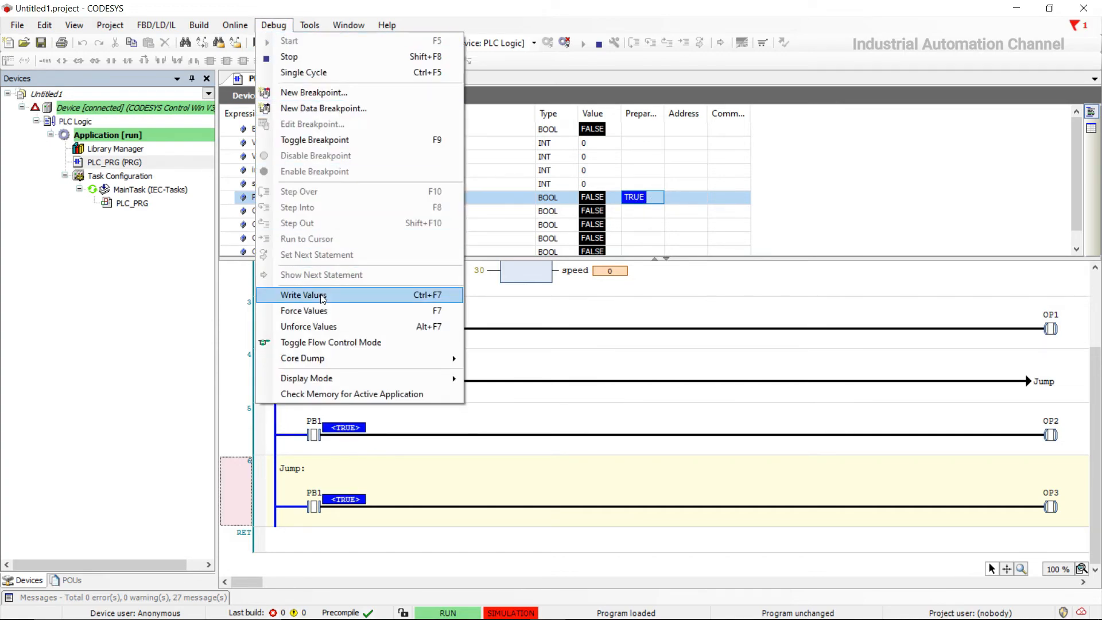
click(303, 295)
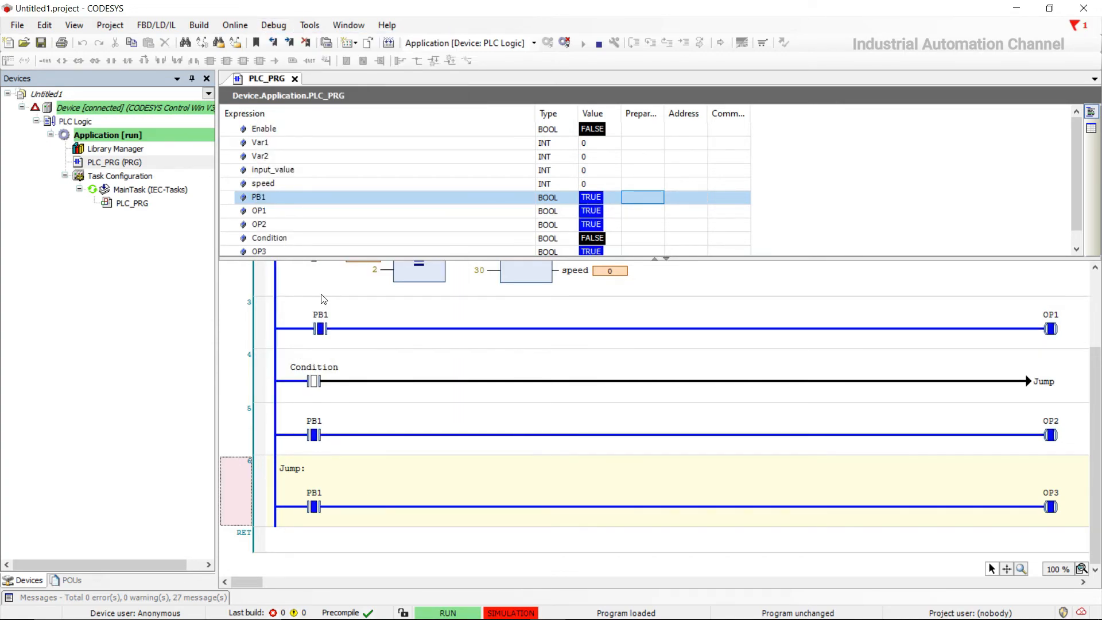
mouse_move(338, 297)
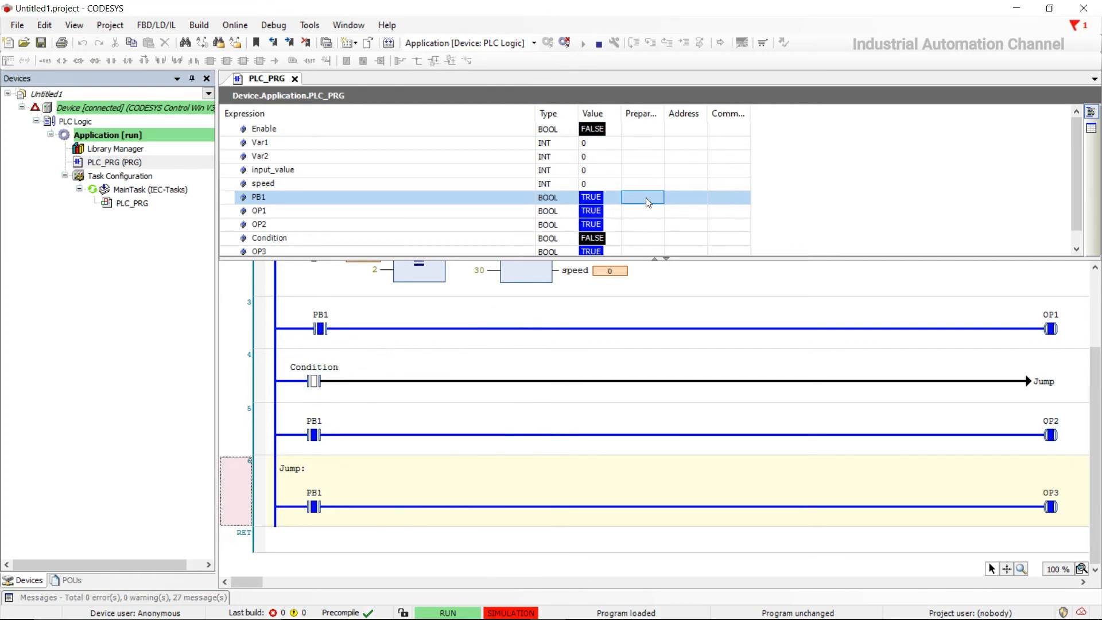
click(272, 25)
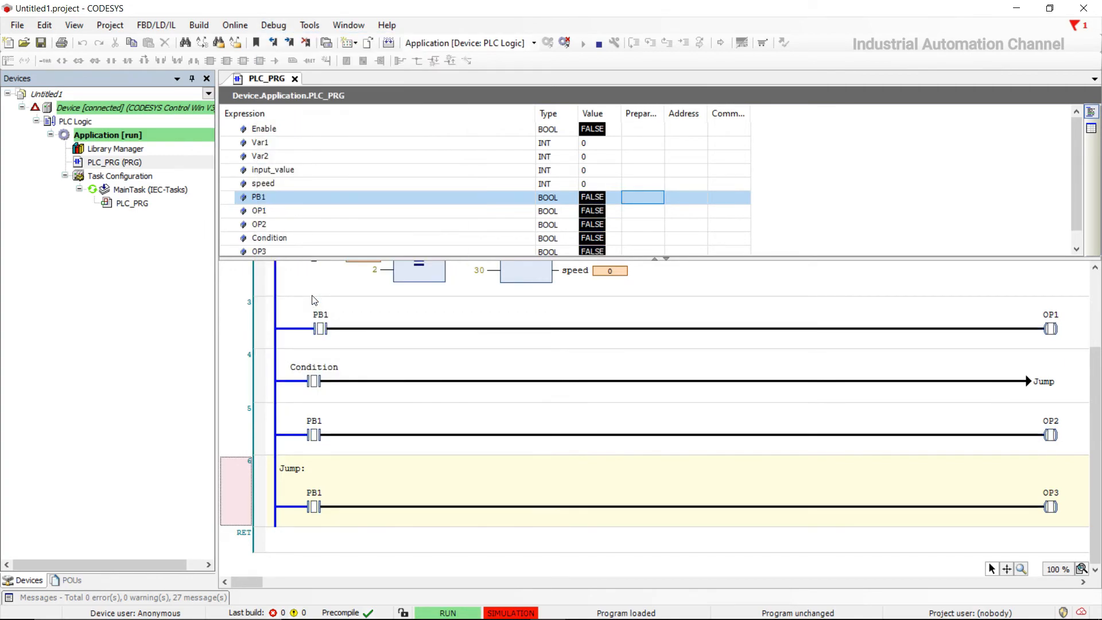
mouse_move(434, 257)
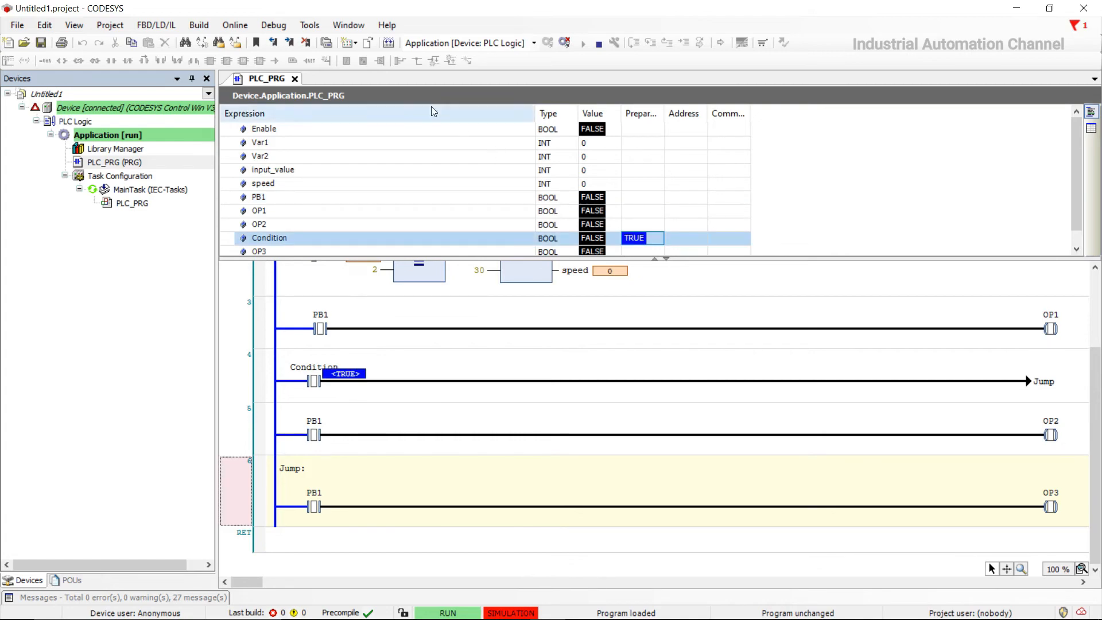
Write Condition TRUE and PB1 TRUE, then write Condition back to FALSE
click(273, 25)
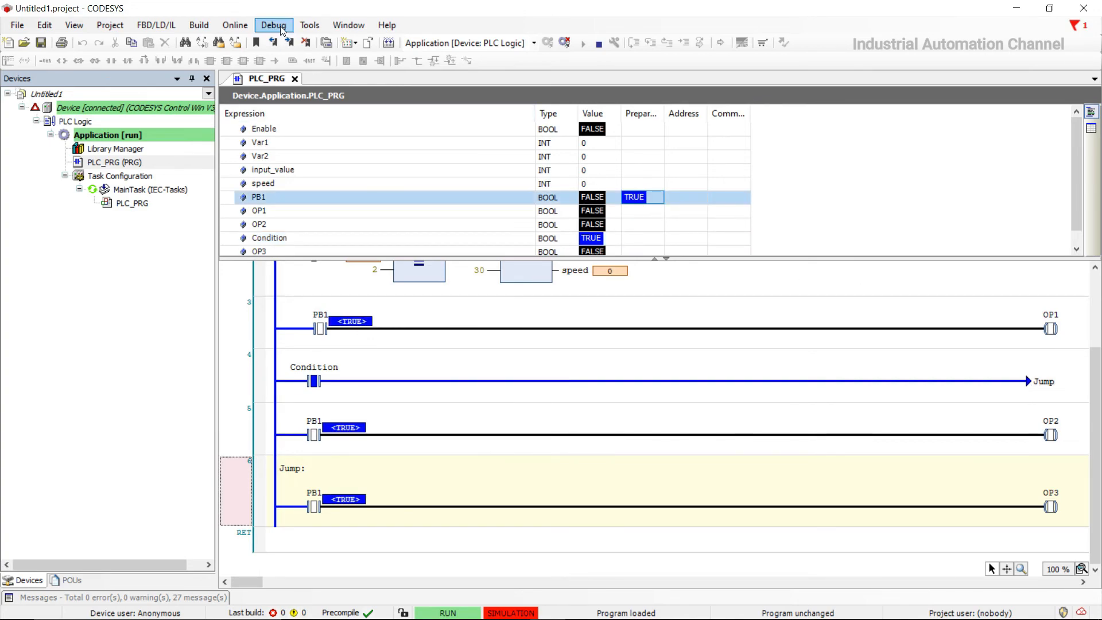
click(273, 25)
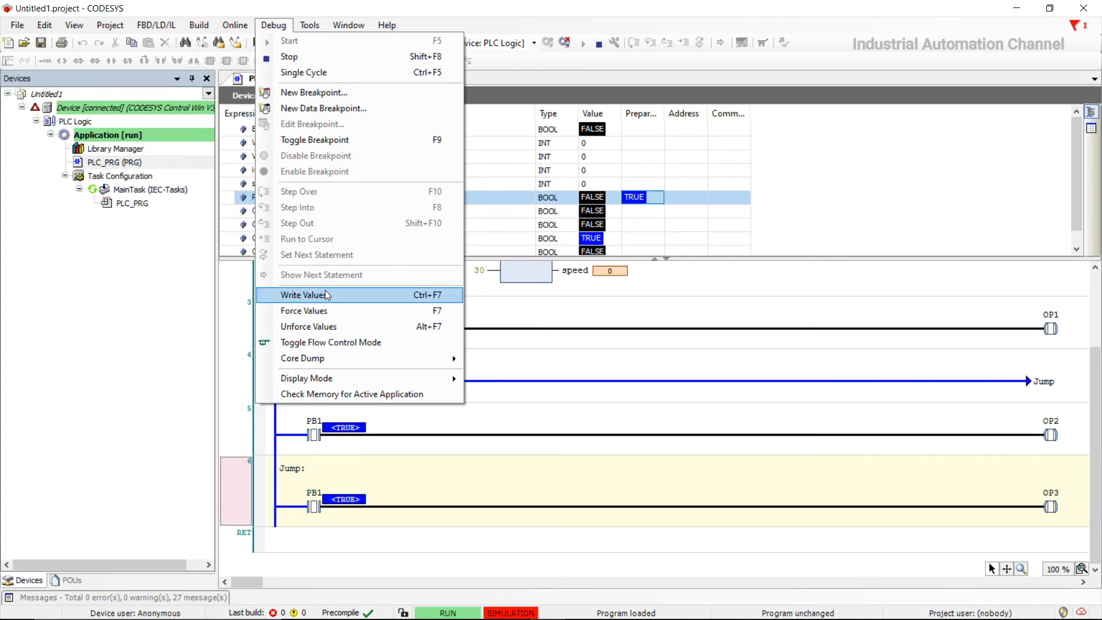
click(303, 294)
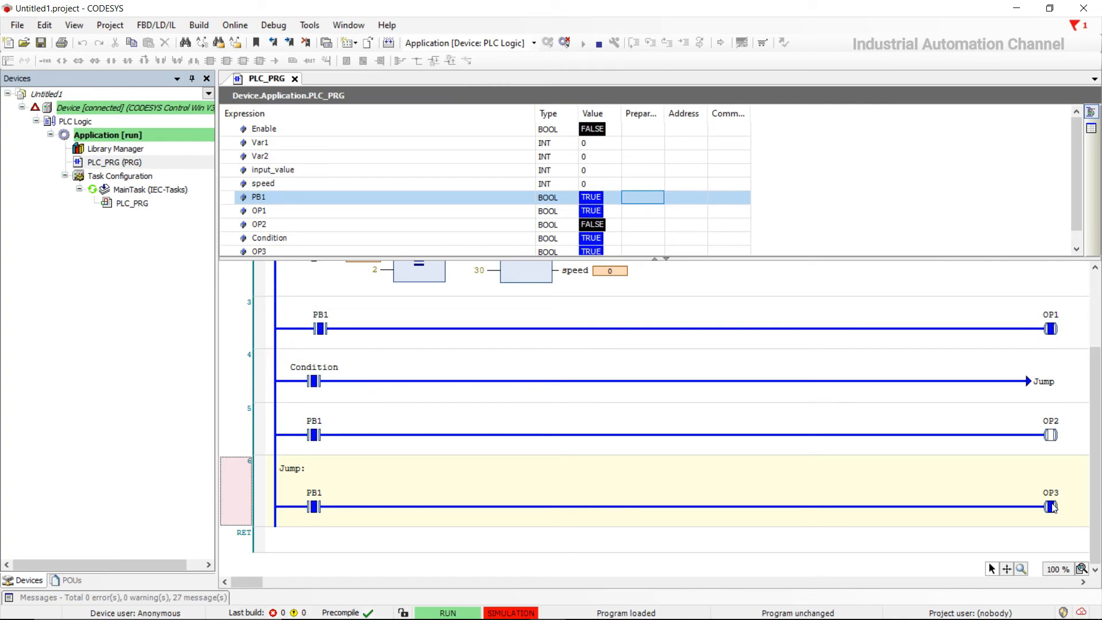
mouse_move(701, 443)
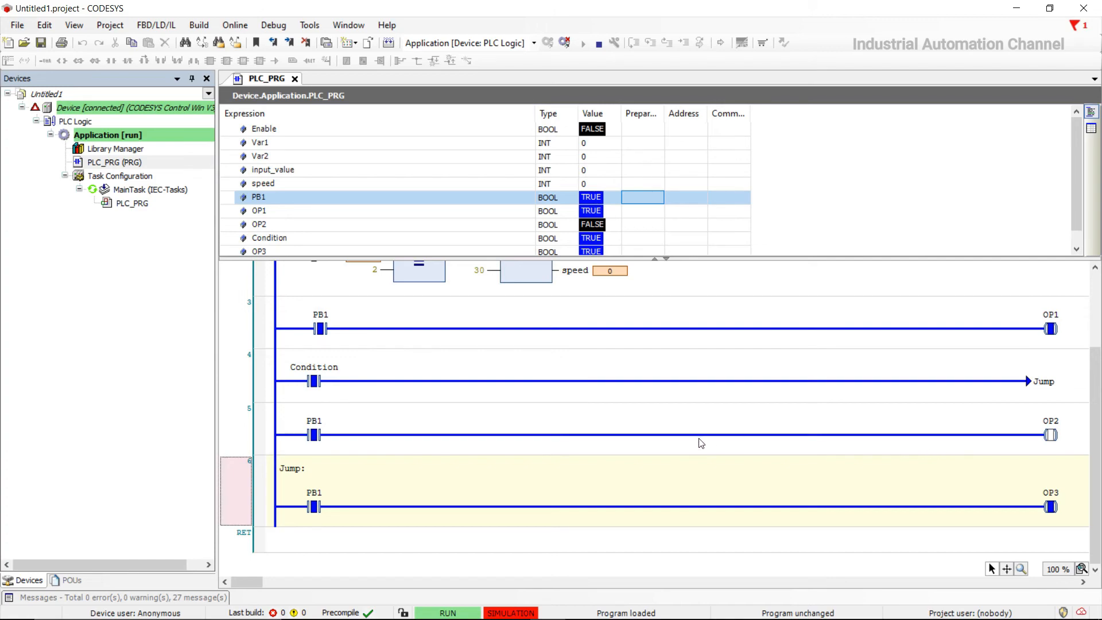
mouse_move(707, 445)
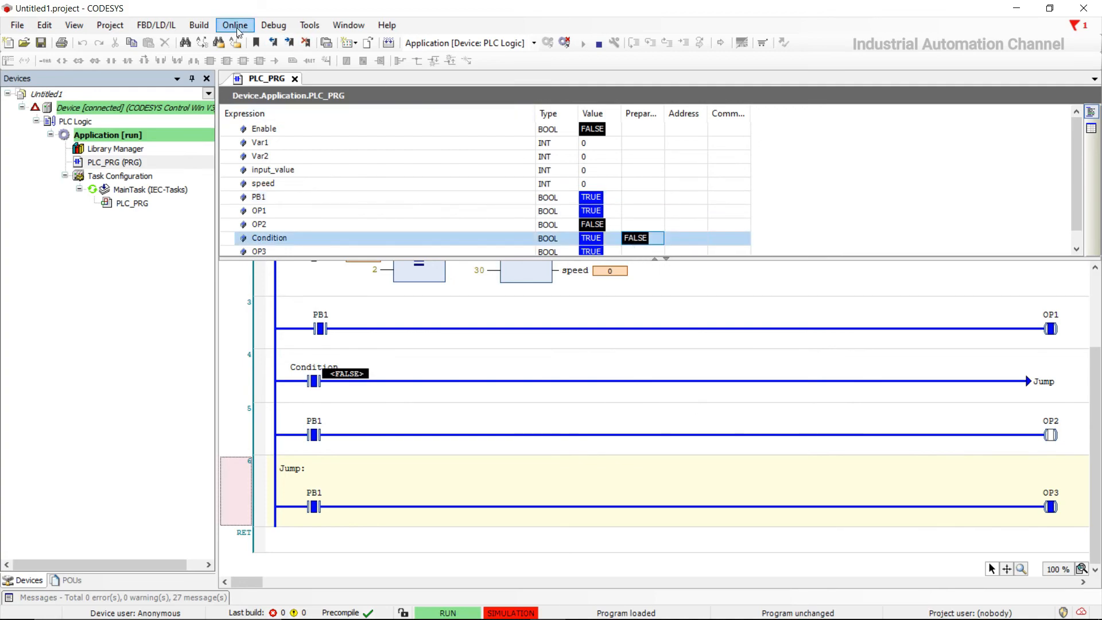
click(272, 25)
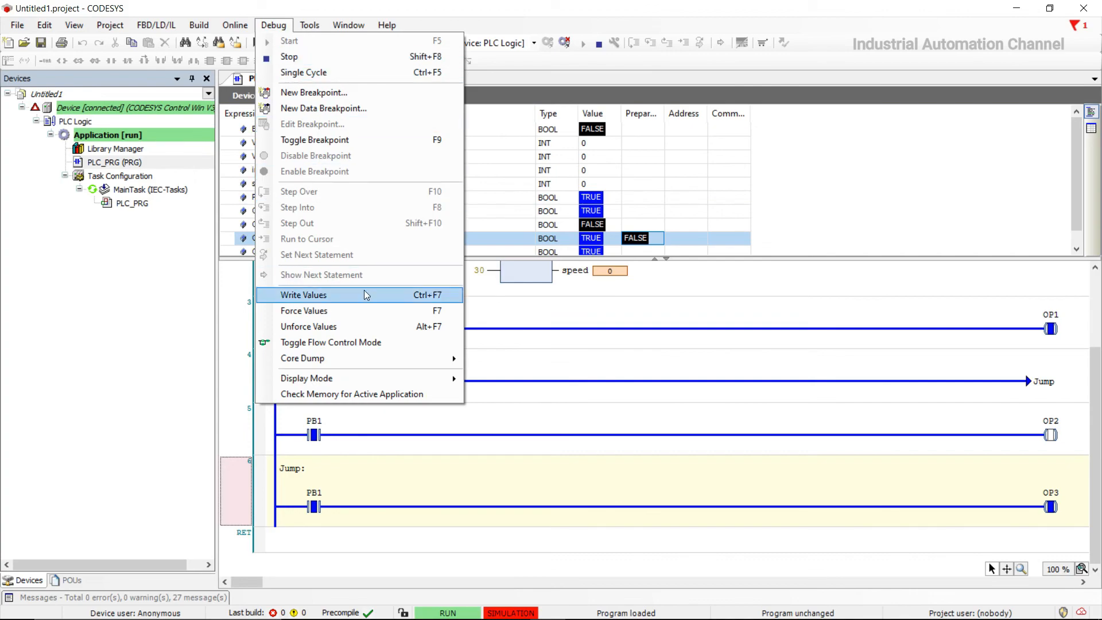
click(303, 294)
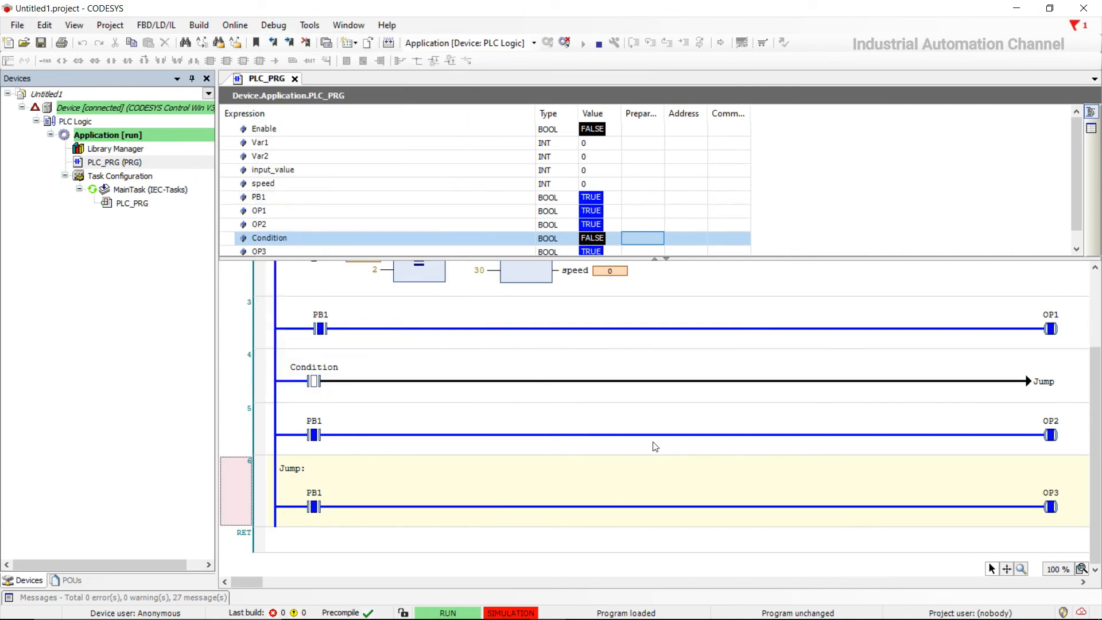